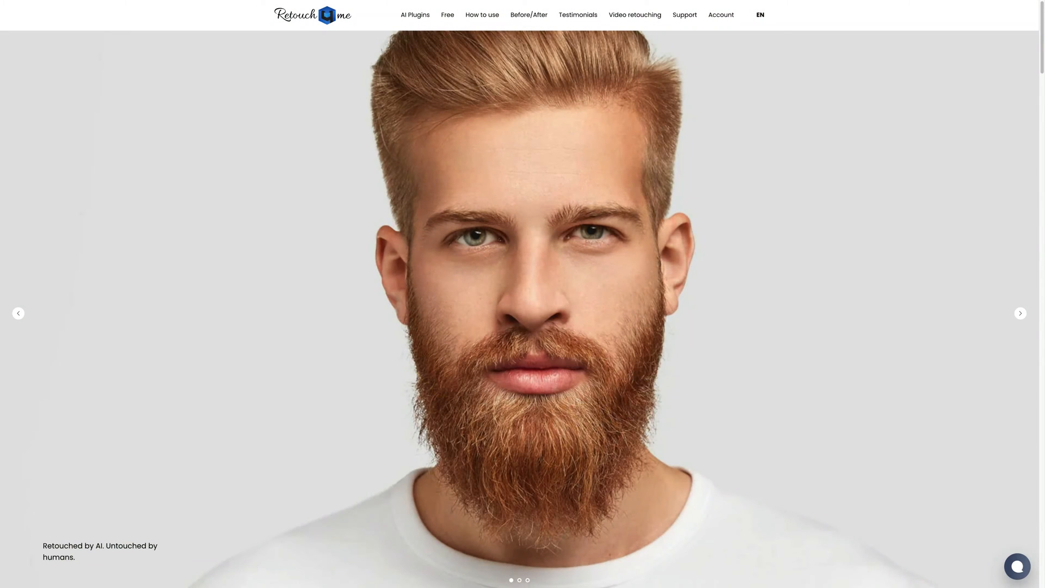
Step: Go to the Color Match page from AI Plugins and browse its feature cards
{"action": "left_click", "coordinate": [1019, 314]}
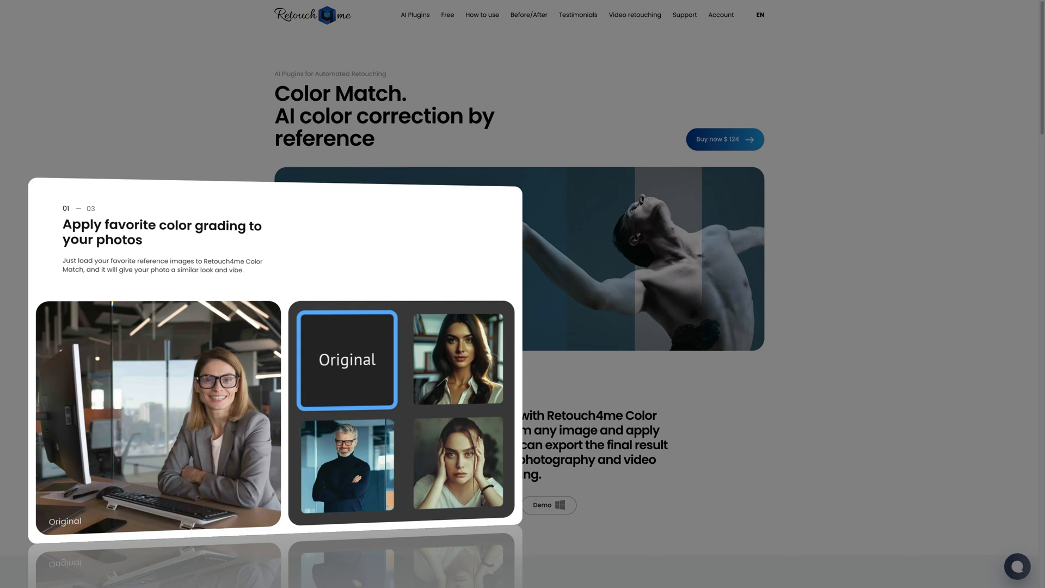
{"action": "left_click", "coordinate": [458, 359]}
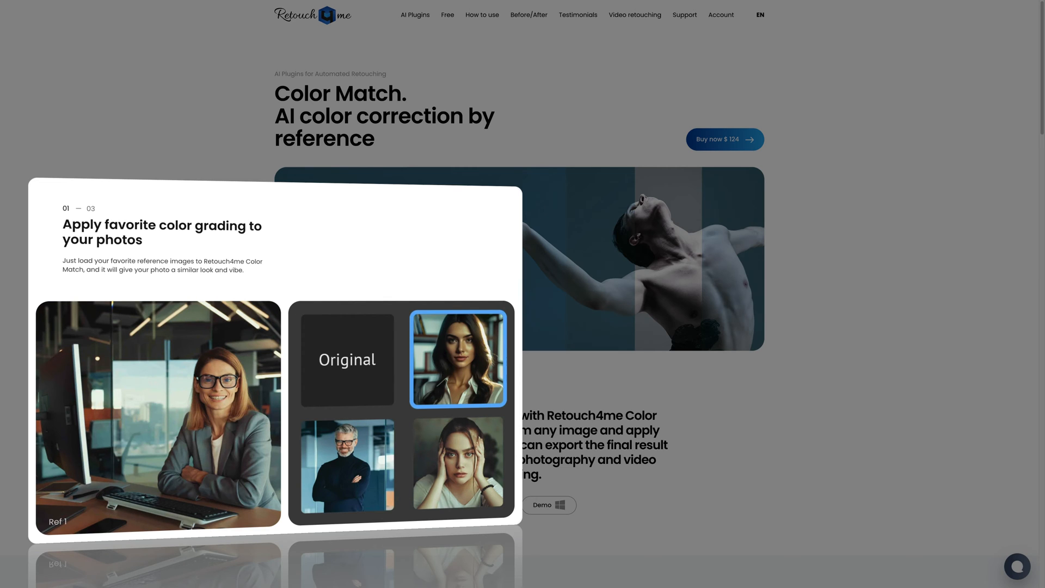
{"action": "left_click", "coordinate": [346, 466]}
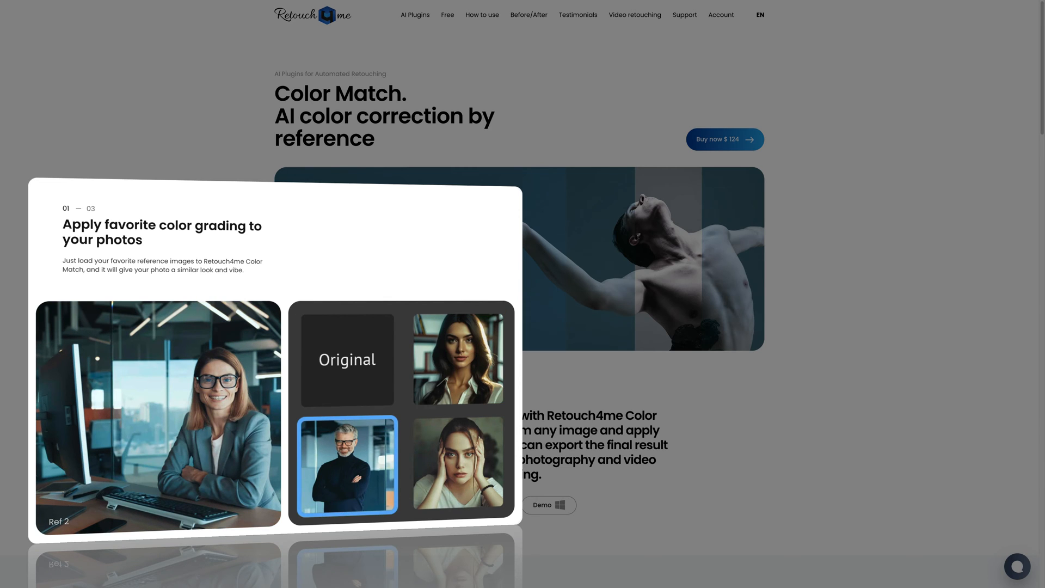
{"action": "left_click", "coordinate": [457, 463]}
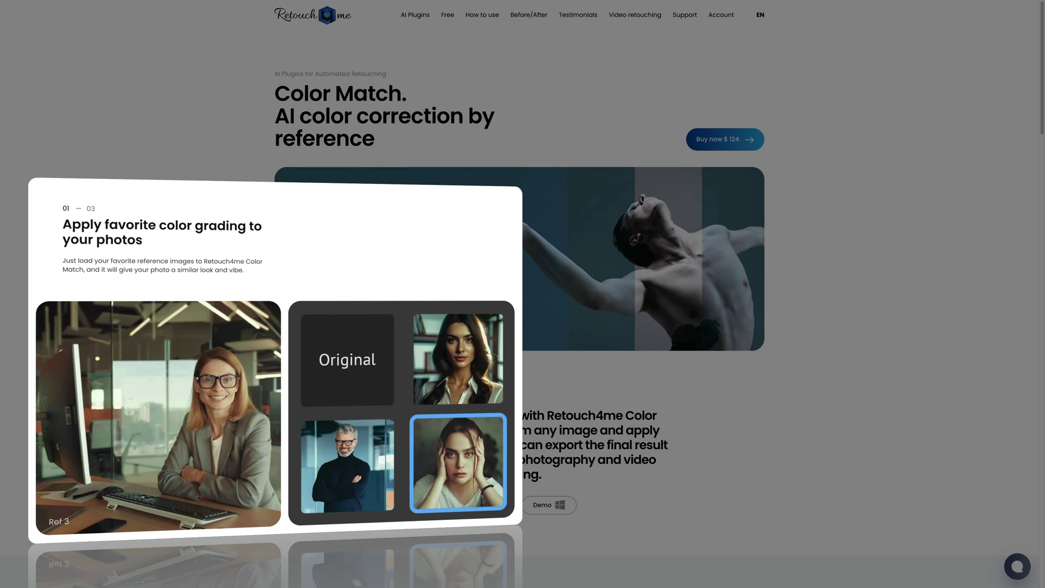
{"action": "left_click", "coordinate": [346, 359]}
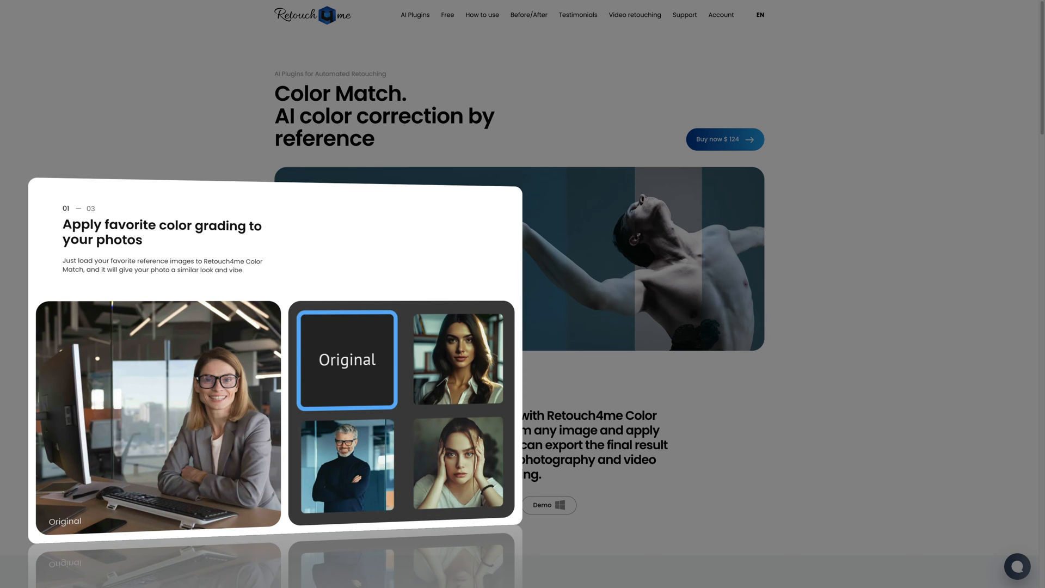
{"action": "left_click", "coordinate": [457, 359]}
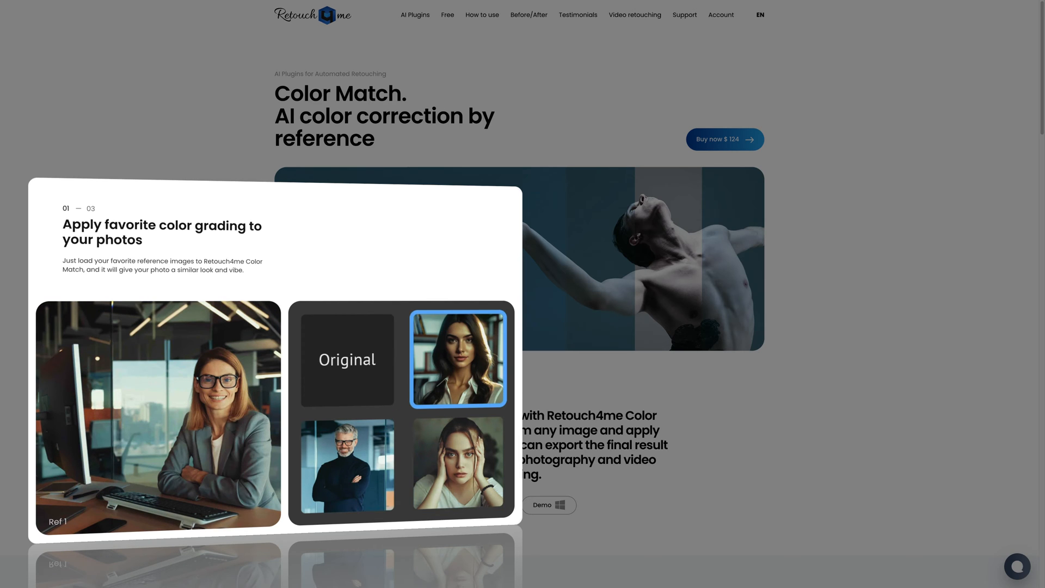
{"action": "left_click", "coordinate": [347, 465]}
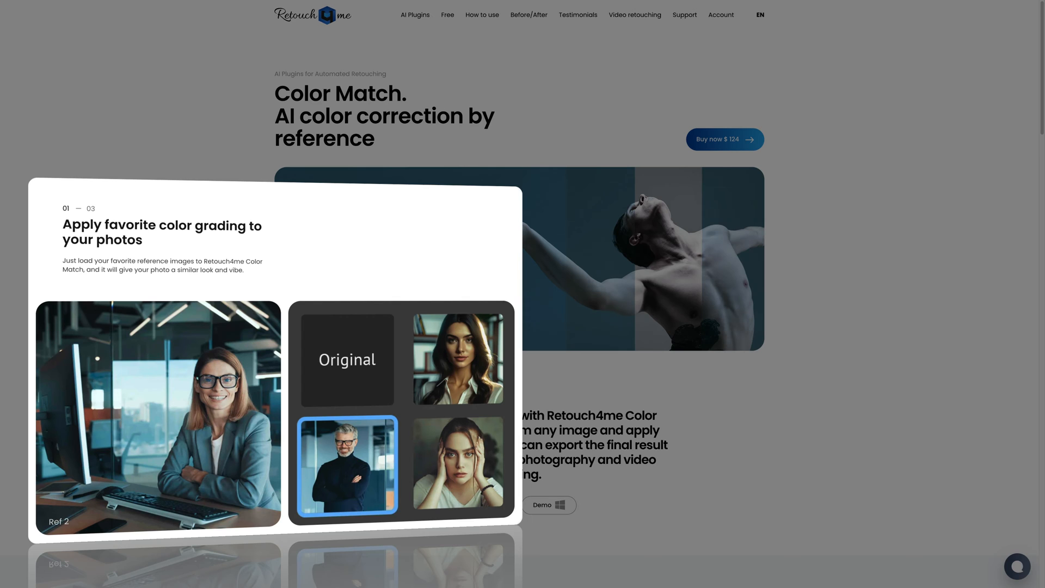
{"action": "left_click", "coordinate": [458, 465]}
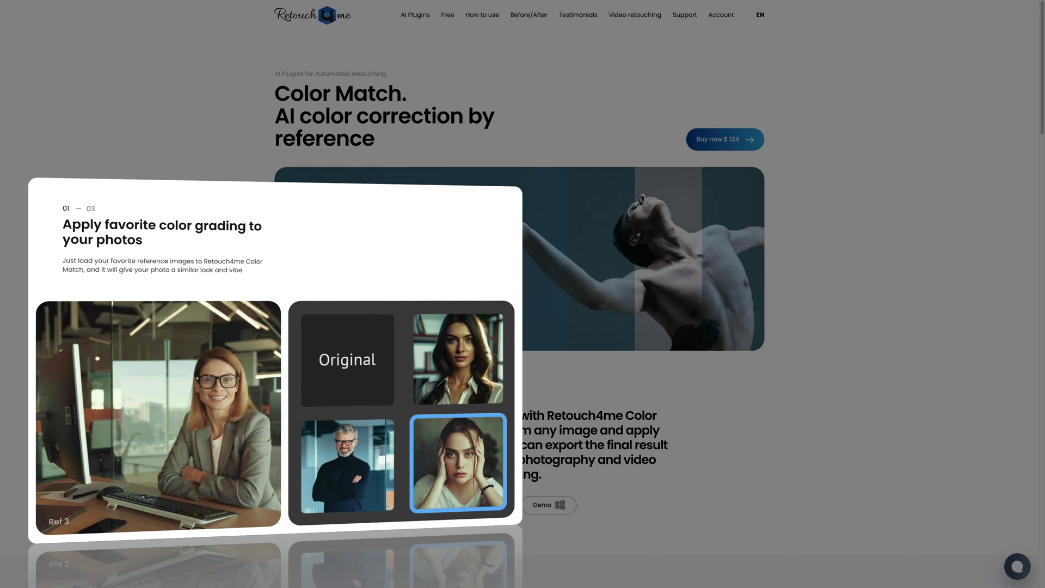
{"action": "left_click", "coordinate": [347, 359]}
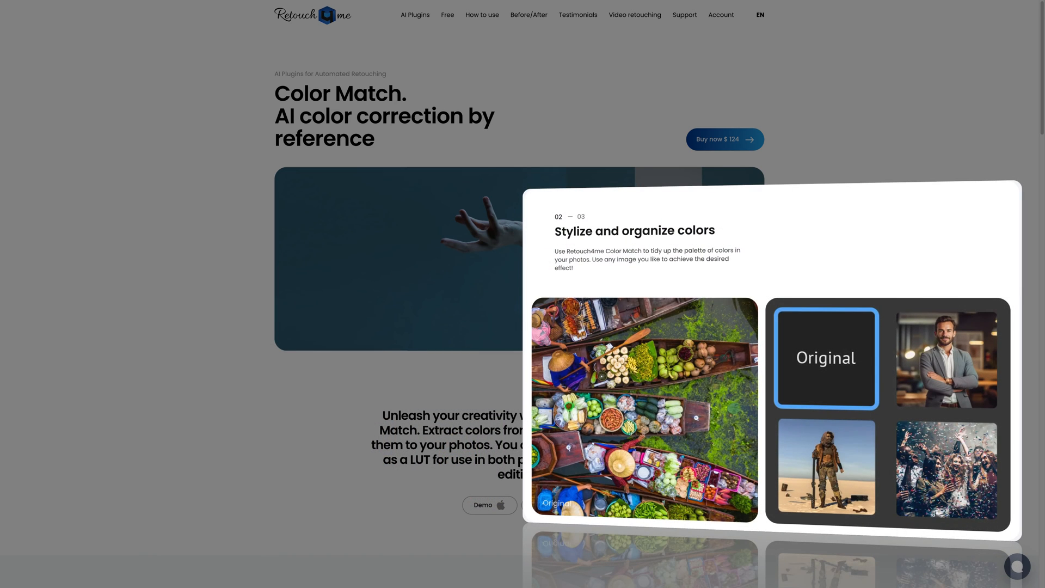
Step: Browse the reference examples on carousel slide 02, 'Stylize and organize colors'
{"action": "left_click", "coordinate": [945, 358]}
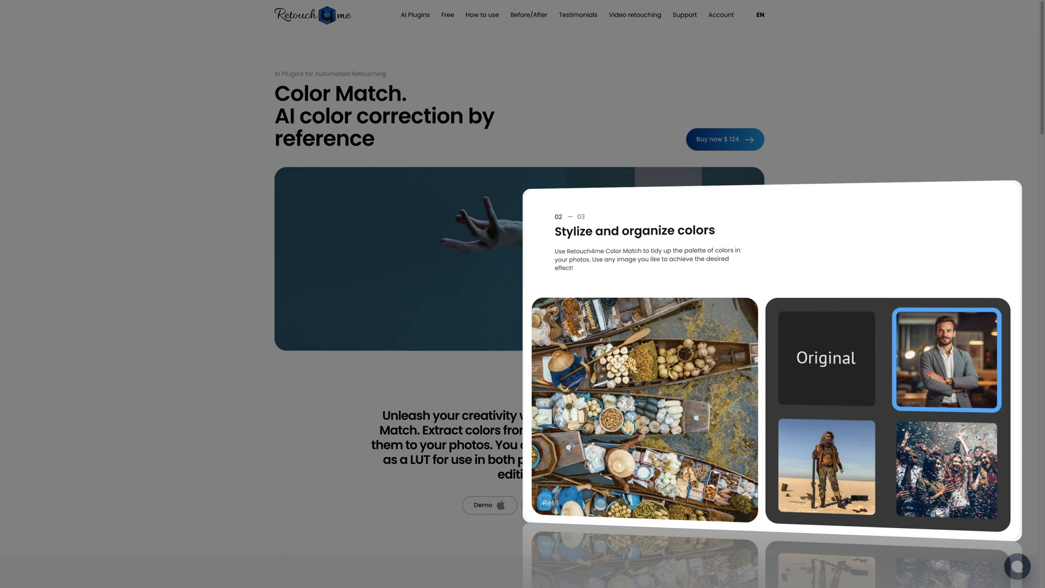
{"action": "left_click", "coordinate": [826, 467]}
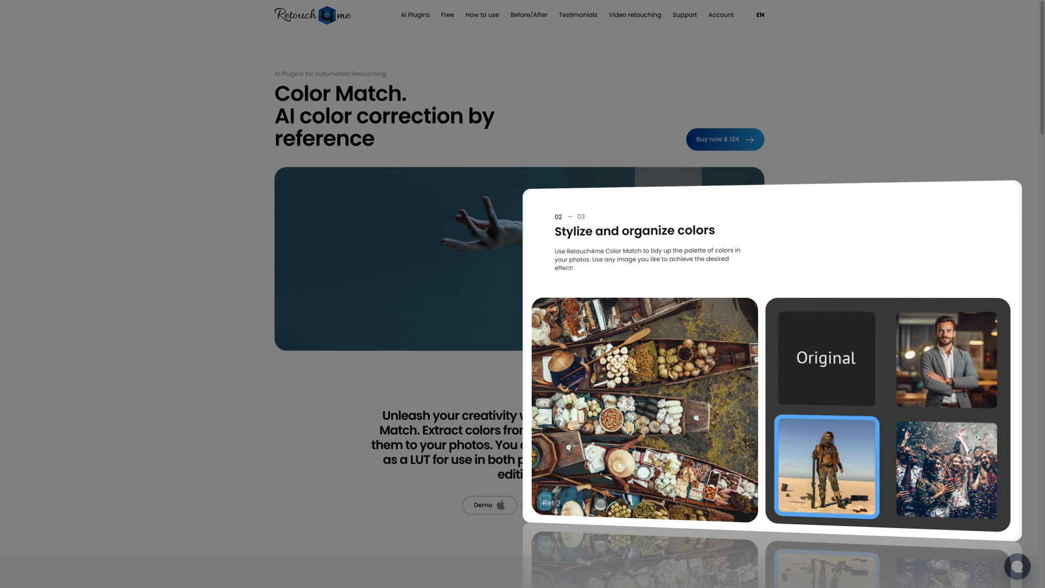
{"action": "left_click", "coordinate": [945, 468]}
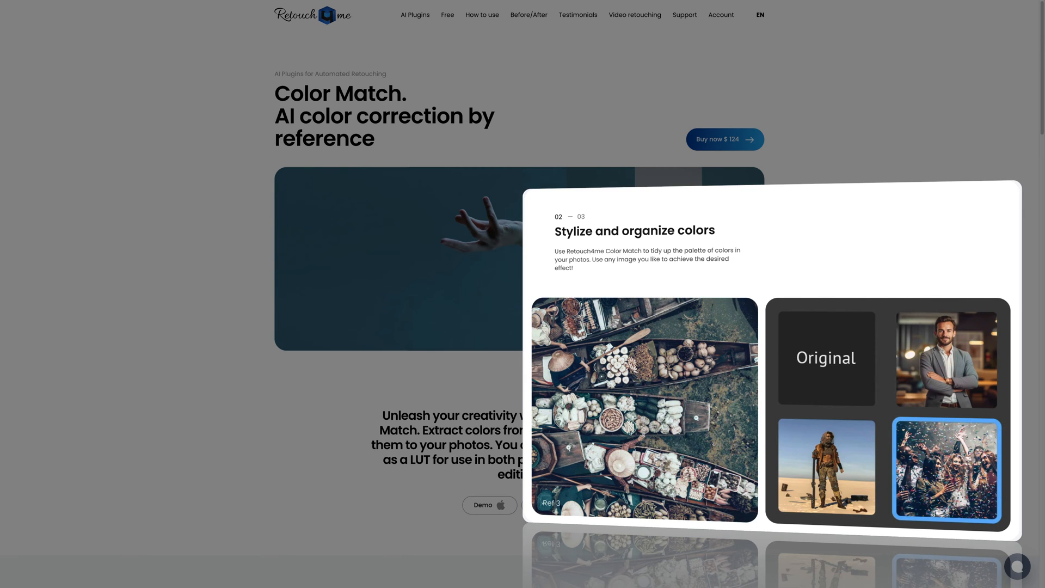
{"action": "left_click", "coordinate": [826, 358]}
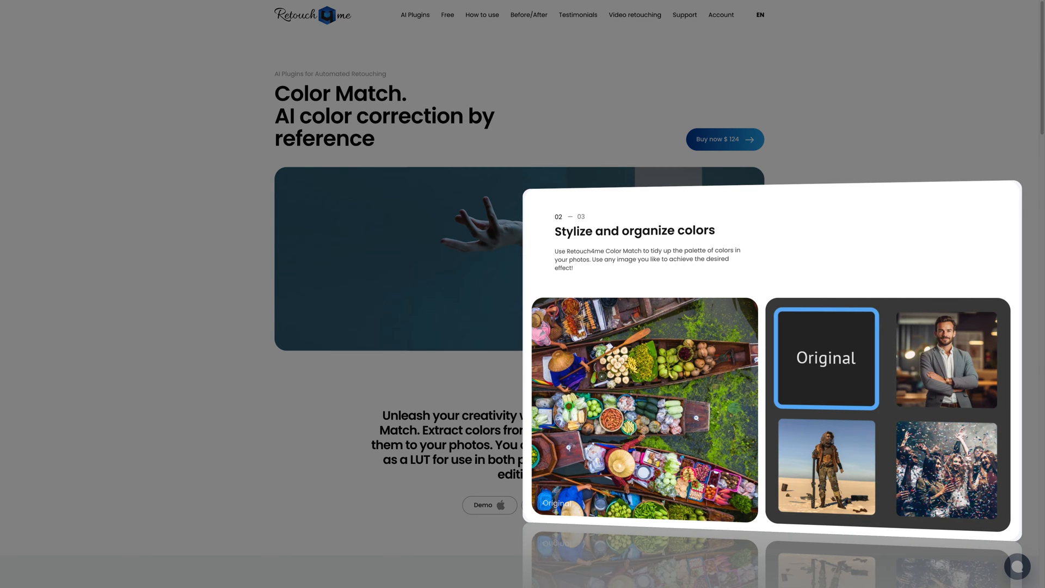
{"action": "left_click", "coordinate": [945, 358]}
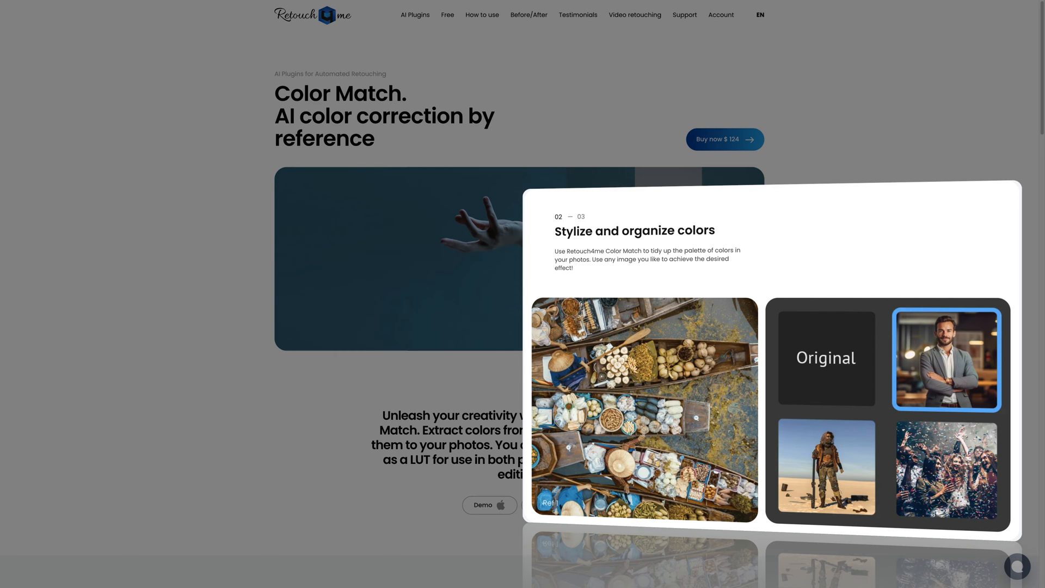
{"action": "left_click", "coordinate": [825, 466]}
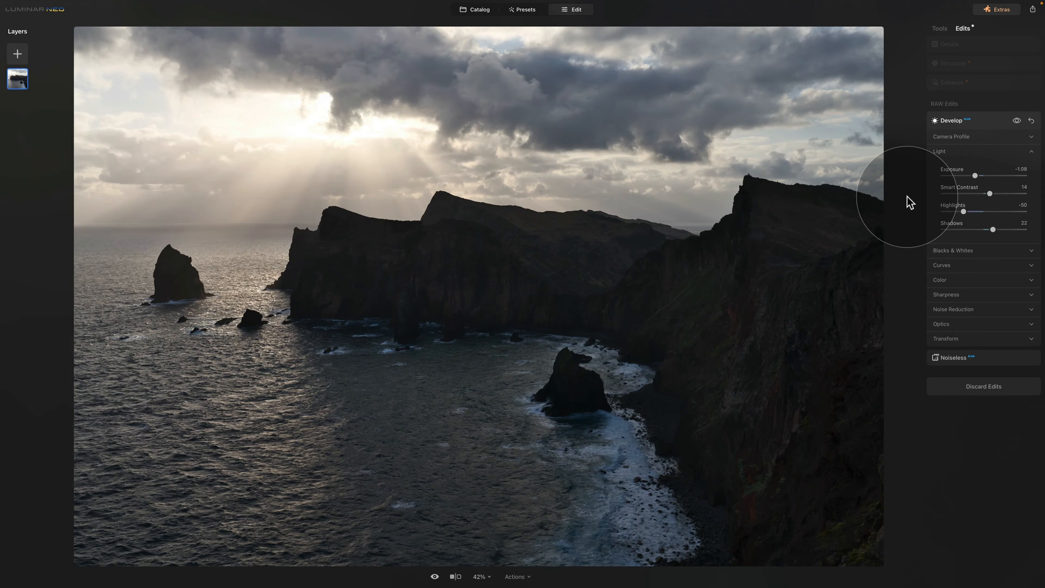
{"action": "mouse_move", "coordinate": [820, 212]}
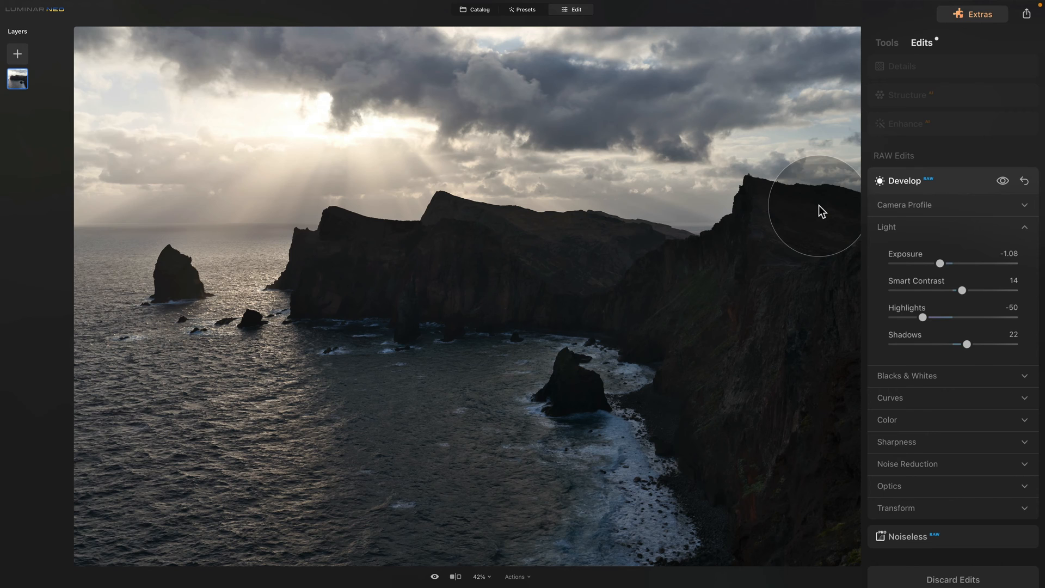
{"action": "mouse_move", "coordinate": [948, 128]}
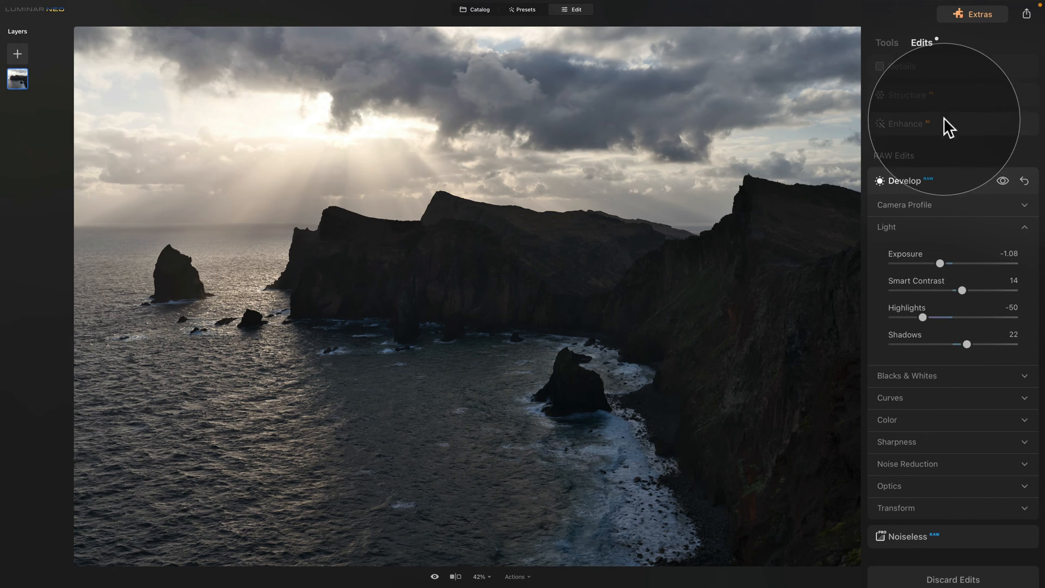
{"action": "mouse_move", "coordinate": [949, 111]}
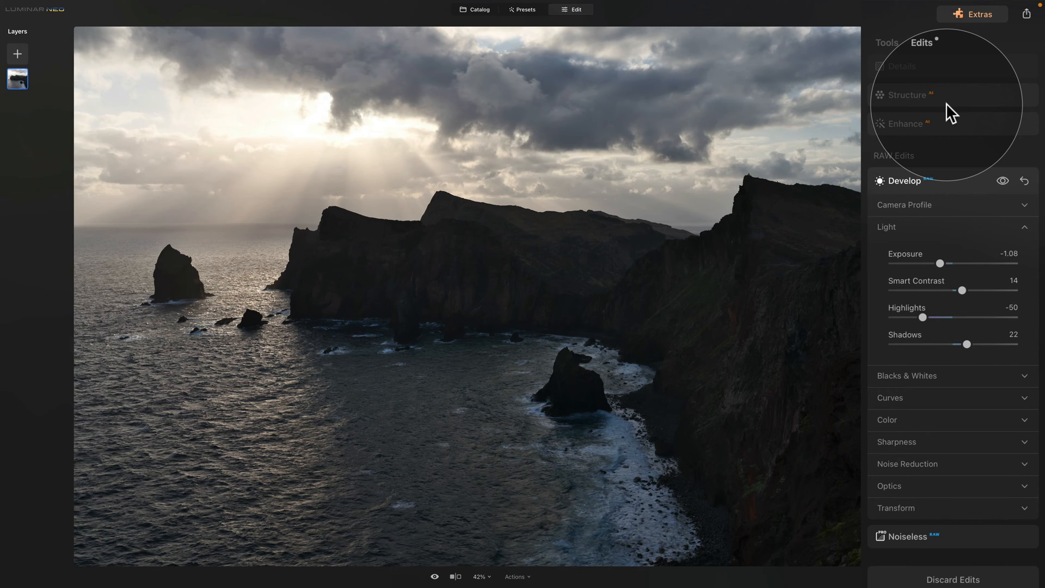
Step: Expand the Structure and Details edits to review their slider values
{"action": "left_click", "coordinate": [902, 66]}
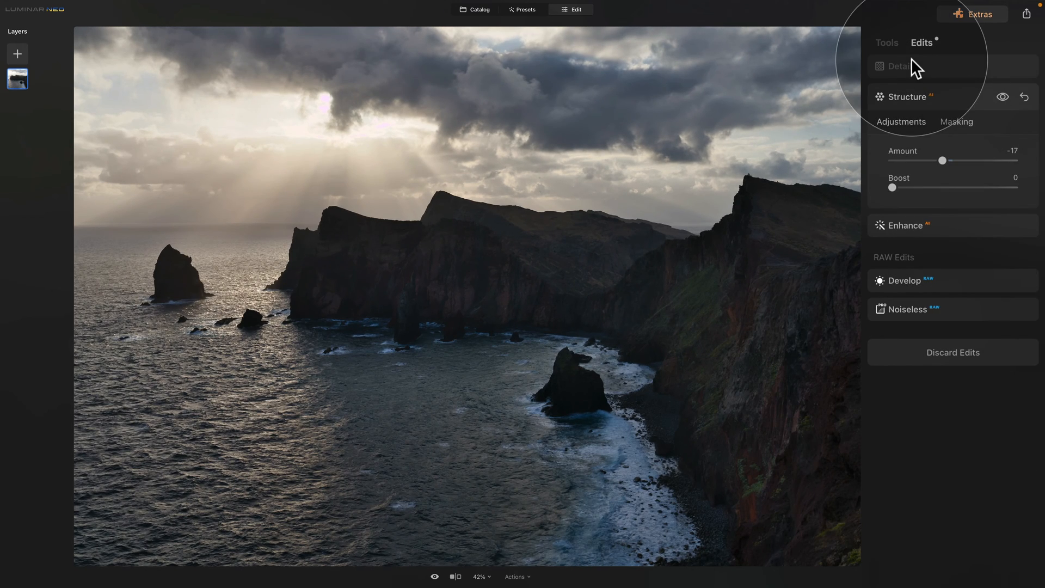
{"action": "left_click", "coordinate": [899, 68]}
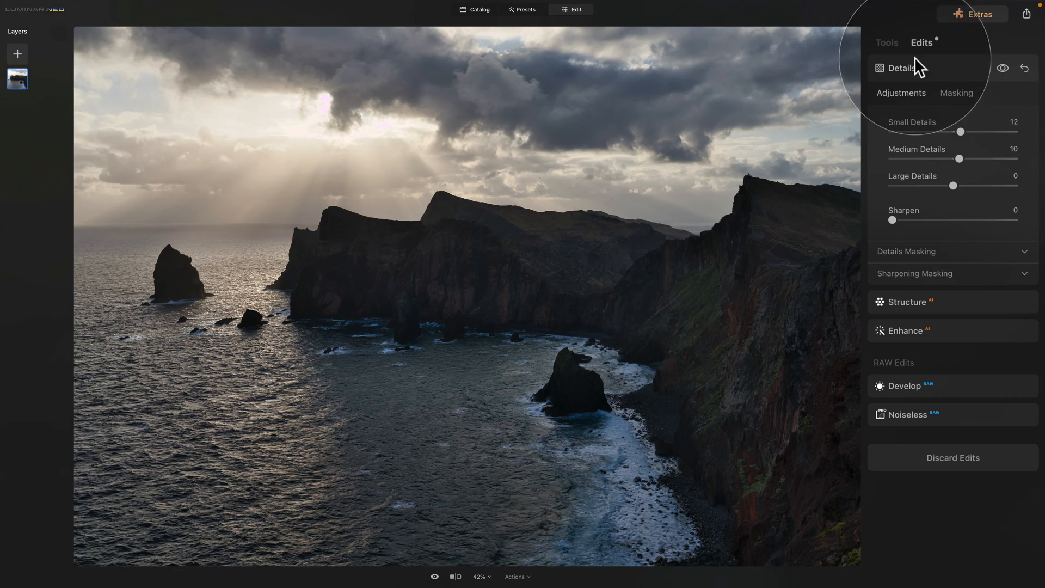
{"action": "mouse_move", "coordinate": [843, 259]}
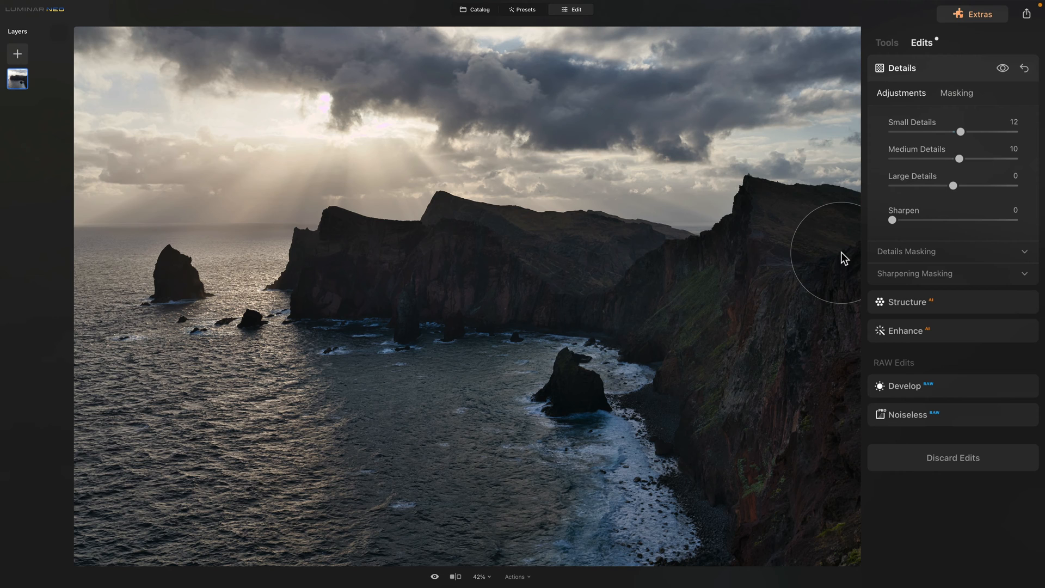
{"action": "mouse_move", "coordinate": [706, 258]}
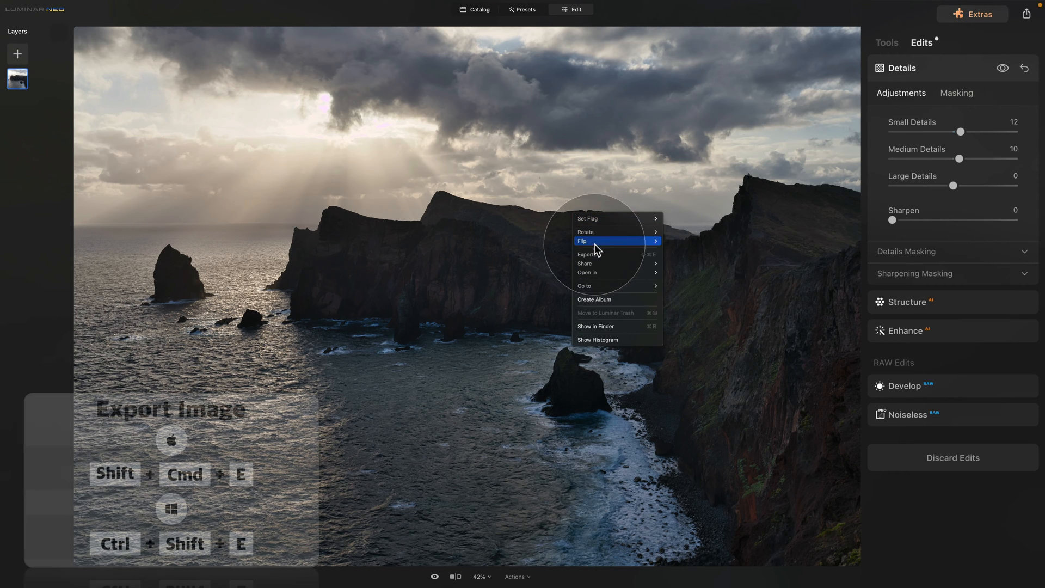
Step: Save the photo as 'Image for LUT' JPEG at quality 100 and 300 ppi
{"action": "left_click", "coordinate": [588, 254]}
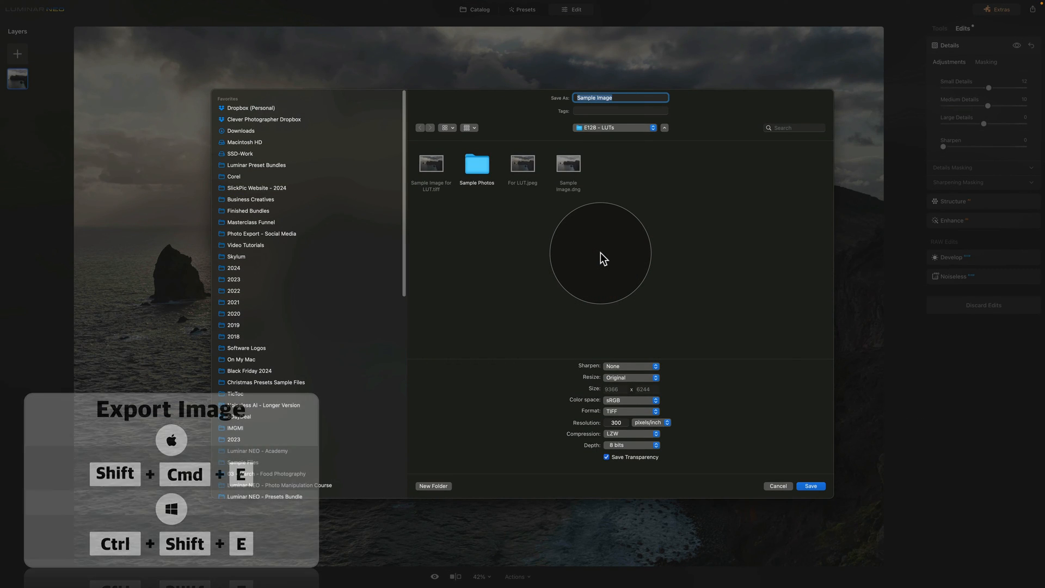
{"action": "mouse_move", "coordinate": [726, 383]}
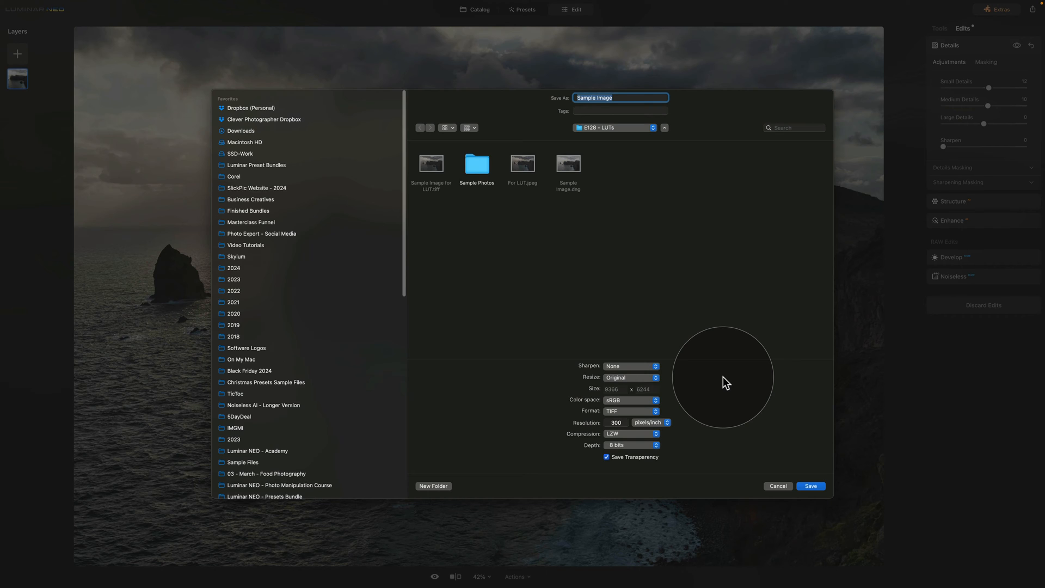
{"action": "left_click", "coordinate": [630, 410]}
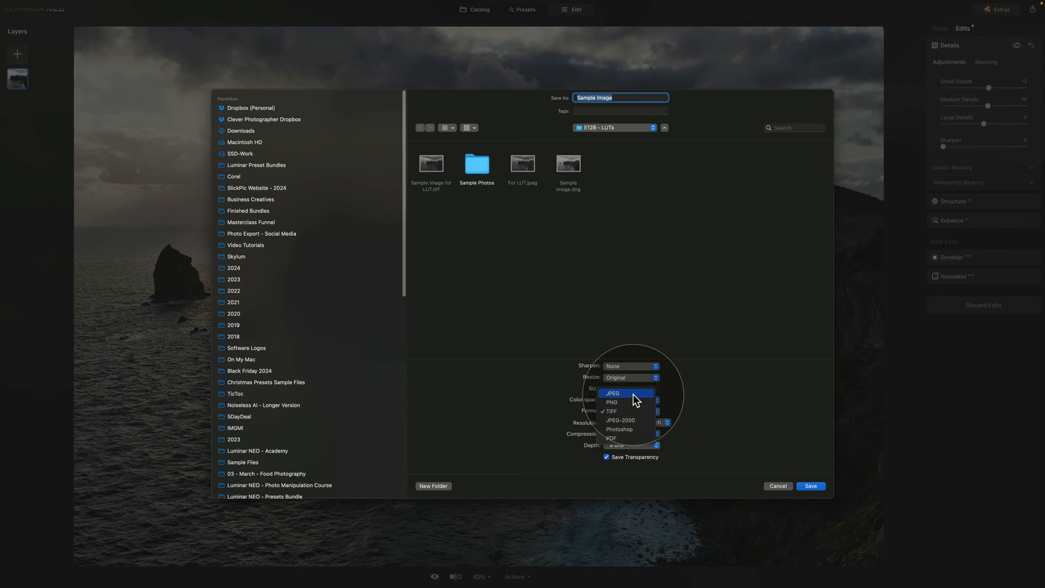
{"action": "left_click", "coordinate": [612, 392]}
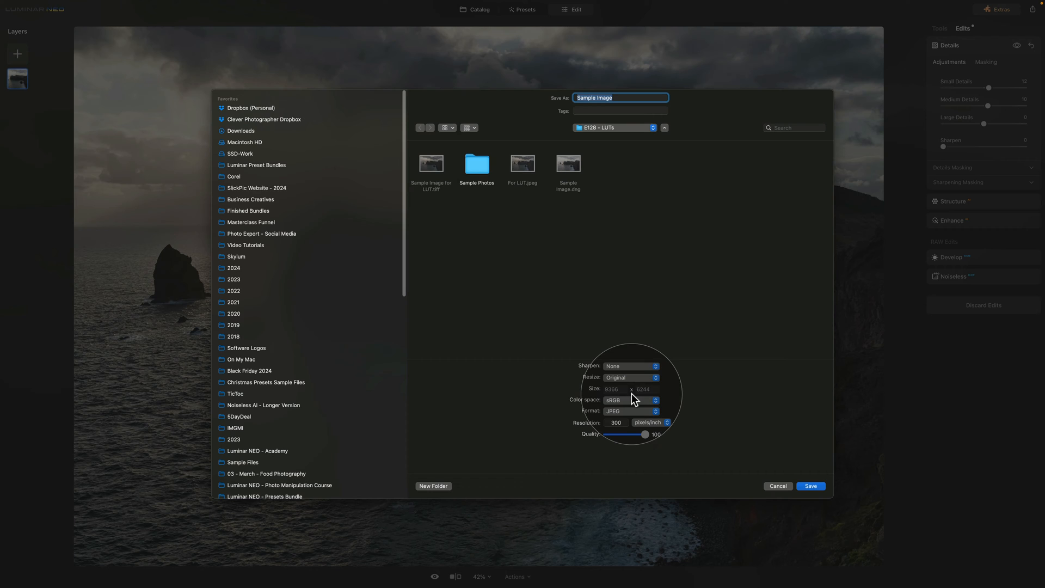
{"action": "mouse_move", "coordinate": [635, 383]}
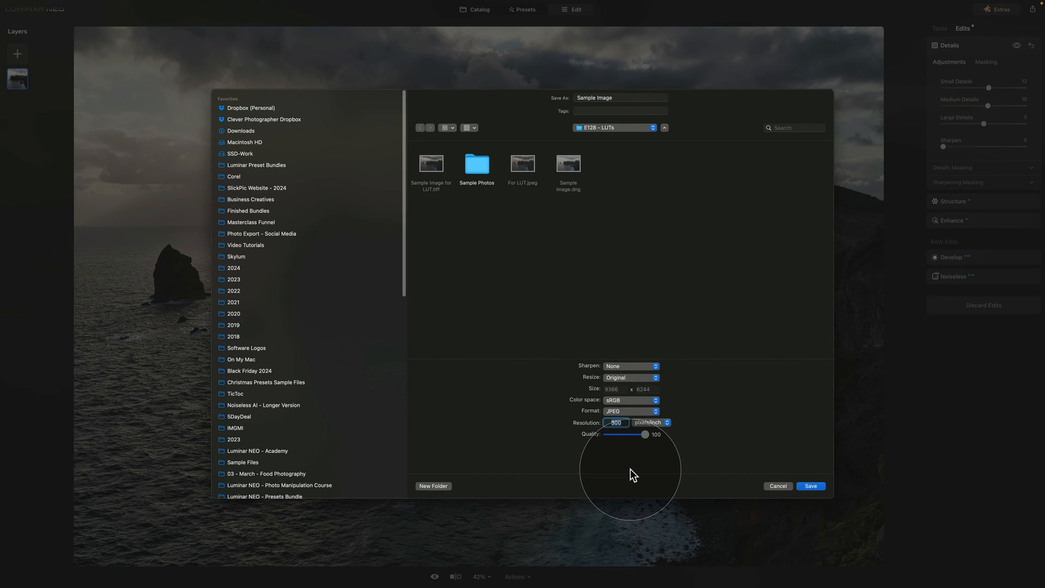
{"action": "mouse_move", "coordinate": [648, 443]}
{"action": "type", "text": "Image for LUT"}
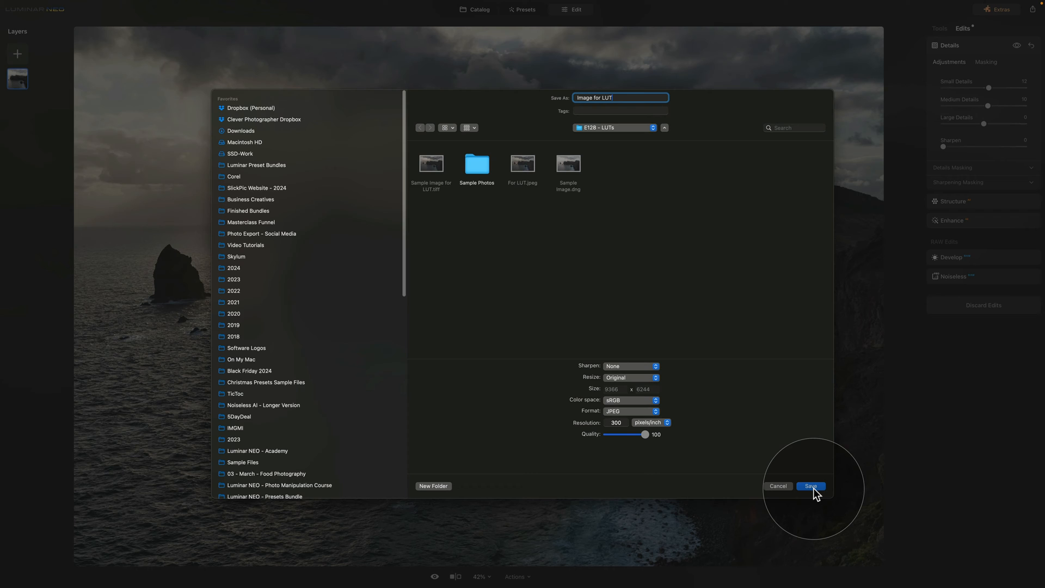
{"action": "left_click", "coordinate": [811, 485]}
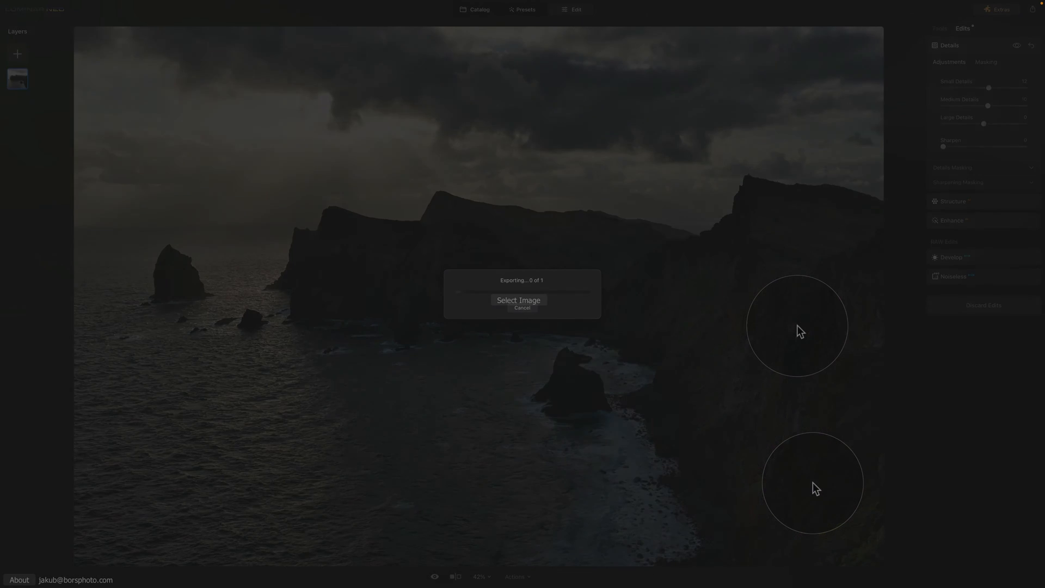
Step: Open Image for LUT.jpeg from the E128 - LUTs folder in Color Match
{"action": "left_click", "coordinate": [519, 302]}
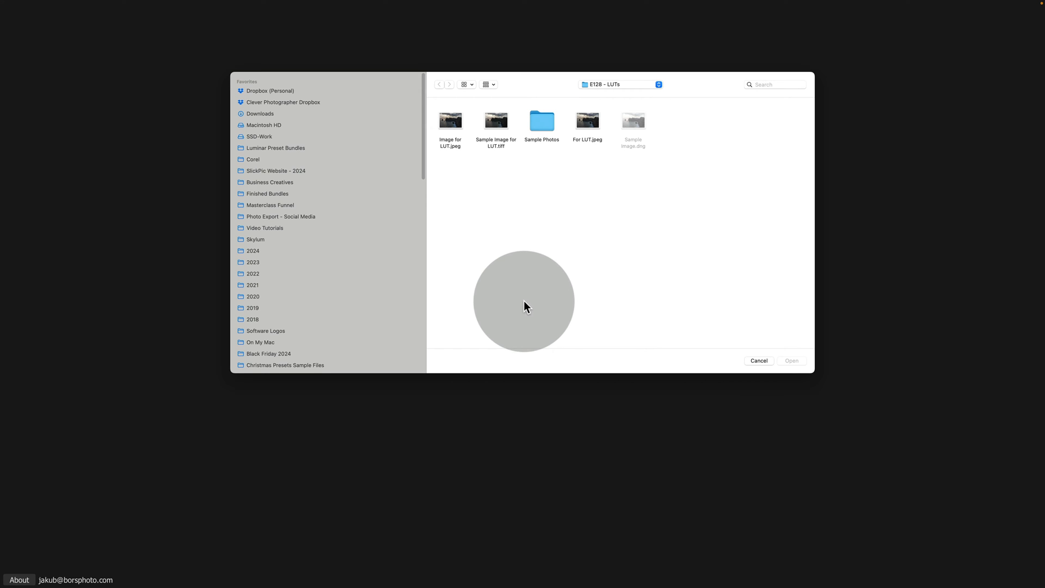
{"action": "mouse_move", "coordinate": [653, 205]}
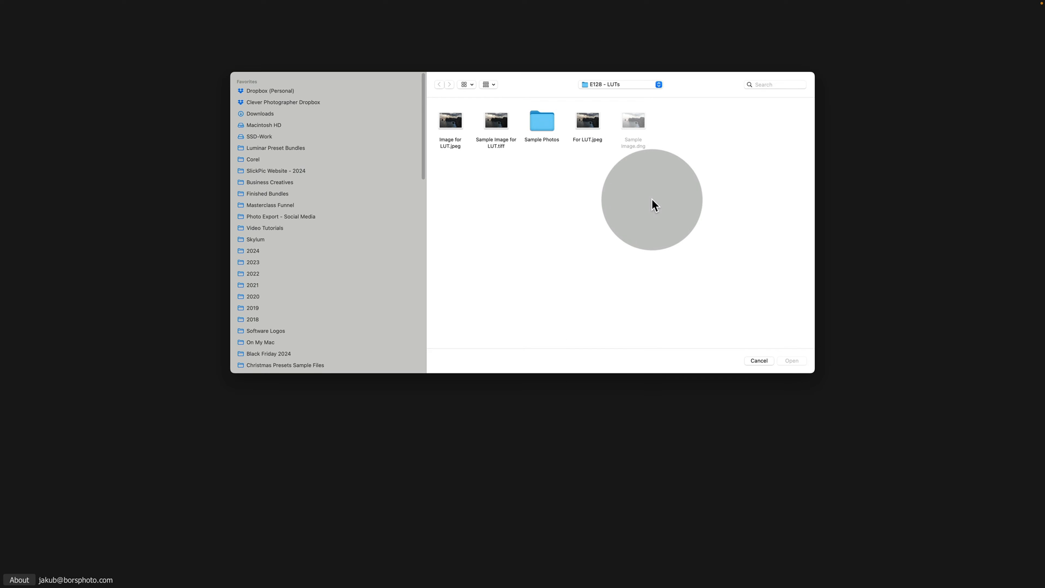
{"action": "mouse_move", "coordinate": [642, 203]}
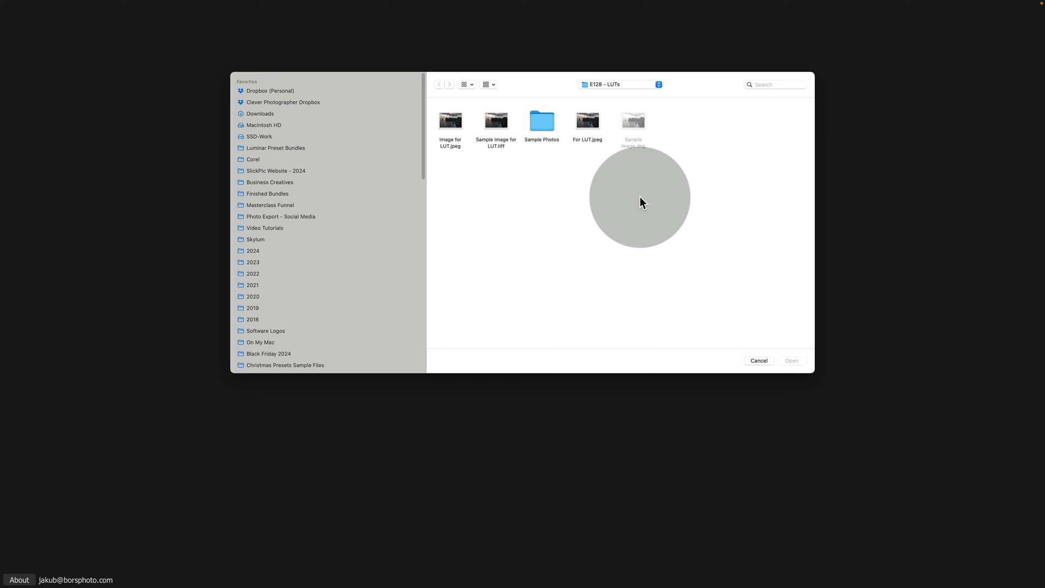
{"action": "left_click", "coordinate": [451, 120]}
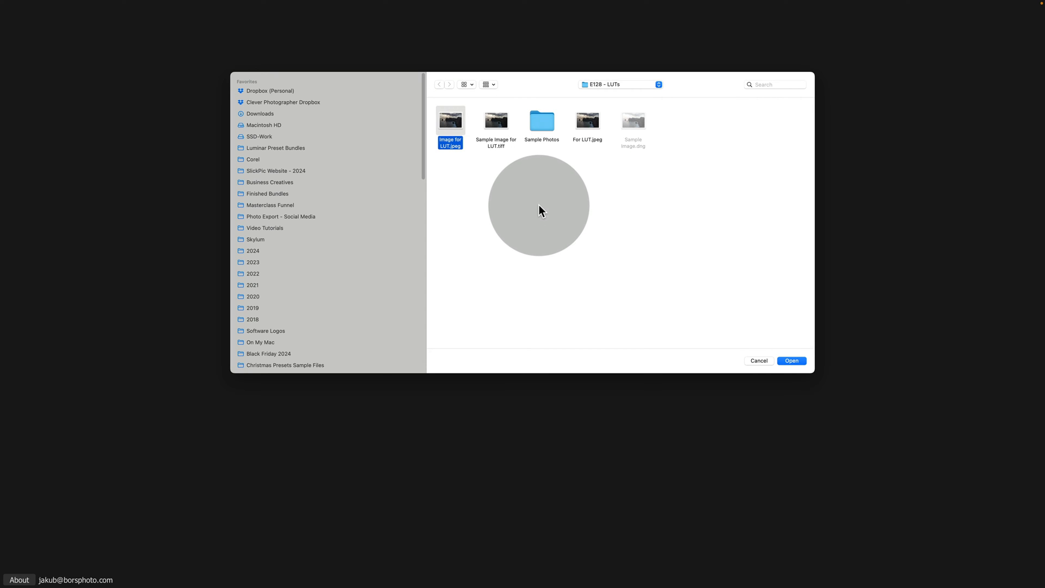
{"action": "mouse_move", "coordinate": [697, 297]}
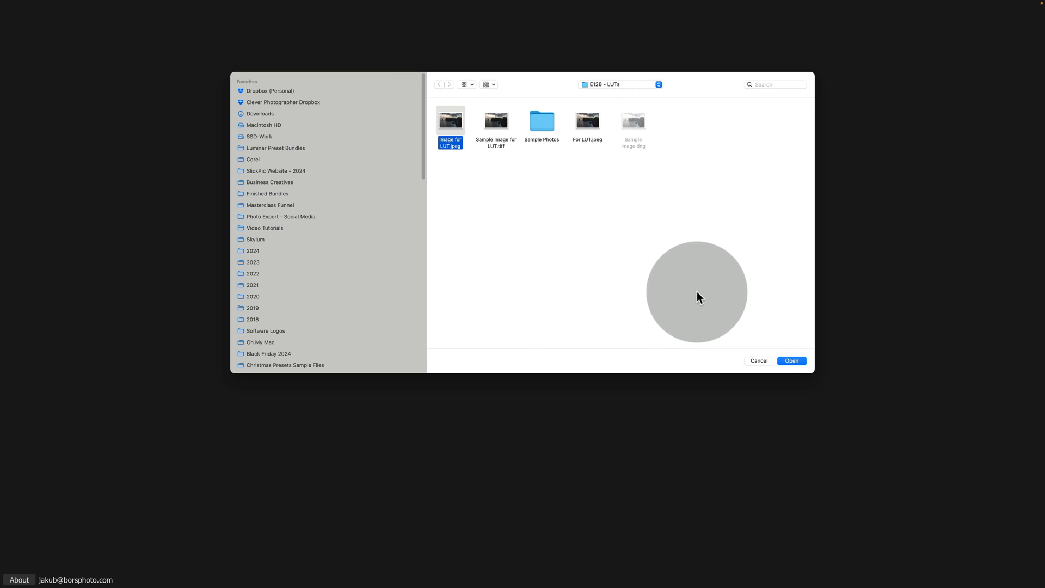
{"action": "left_click", "coordinate": [791, 360]}
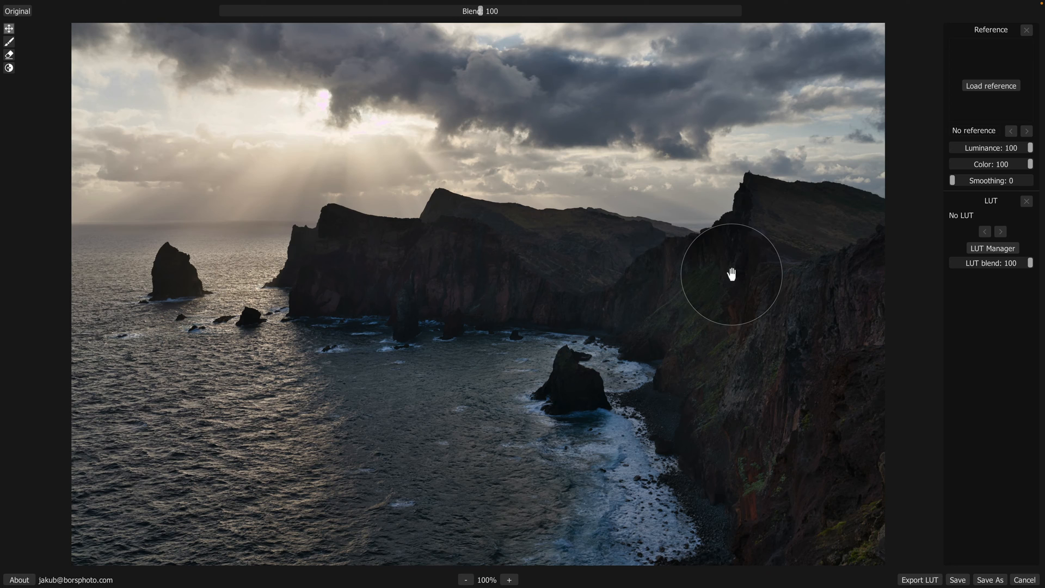
{"action": "mouse_move", "coordinate": [982, 95]}
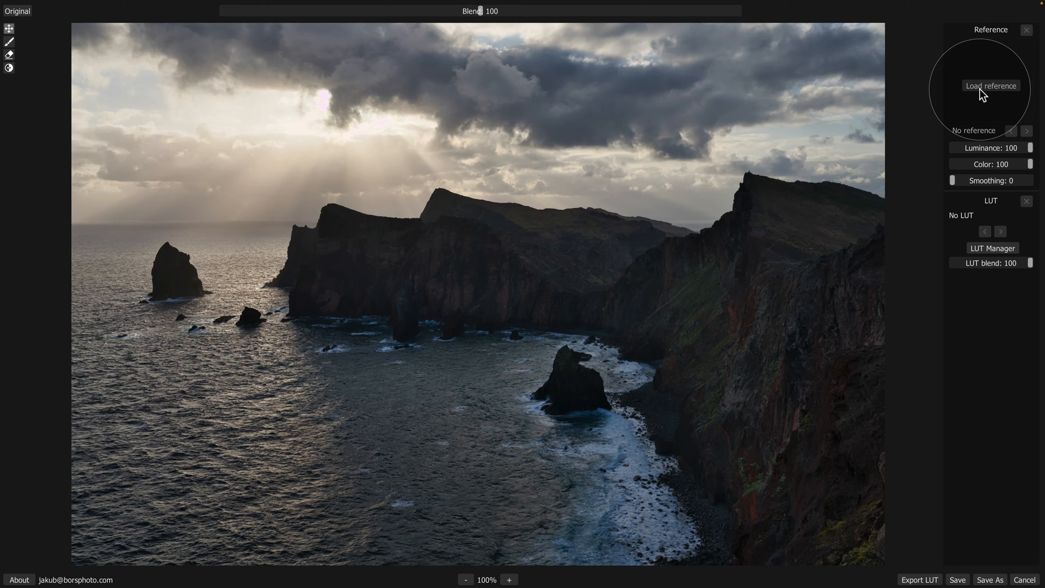
{"action": "left_click", "coordinate": [991, 87]}
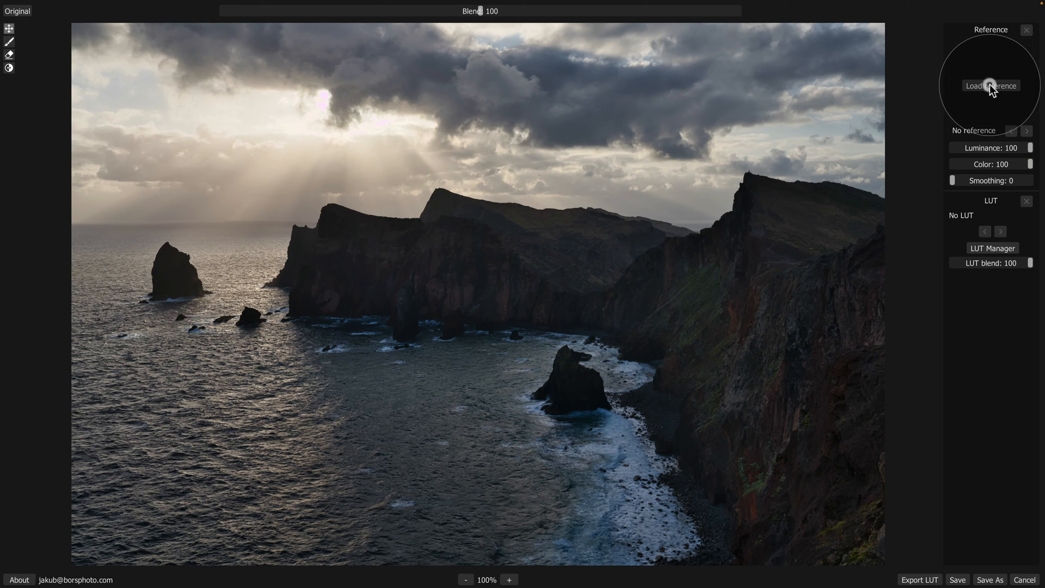
Step: Load the first Sample Photos image, the majid-hajiloo sunset, as reference
{"action": "left_click", "coordinate": [990, 86]}
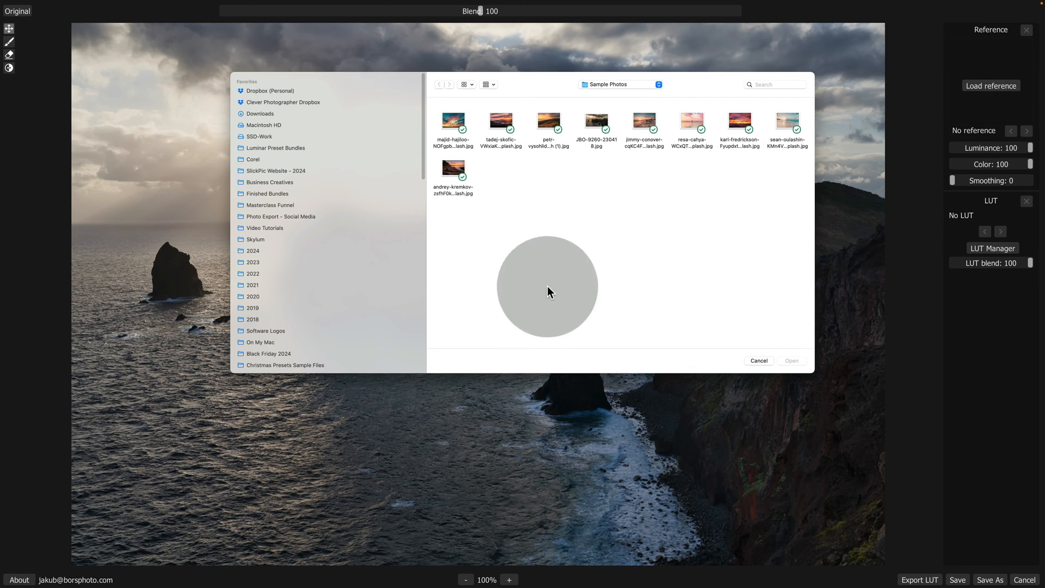
{"action": "mouse_move", "coordinate": [530, 140]}
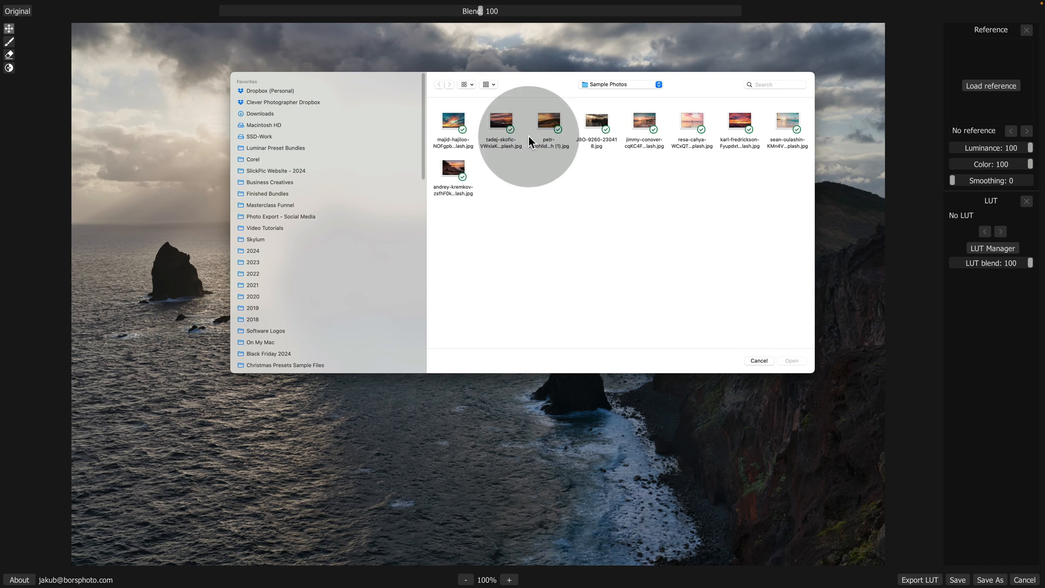
{"action": "mouse_move", "coordinate": [474, 157]}
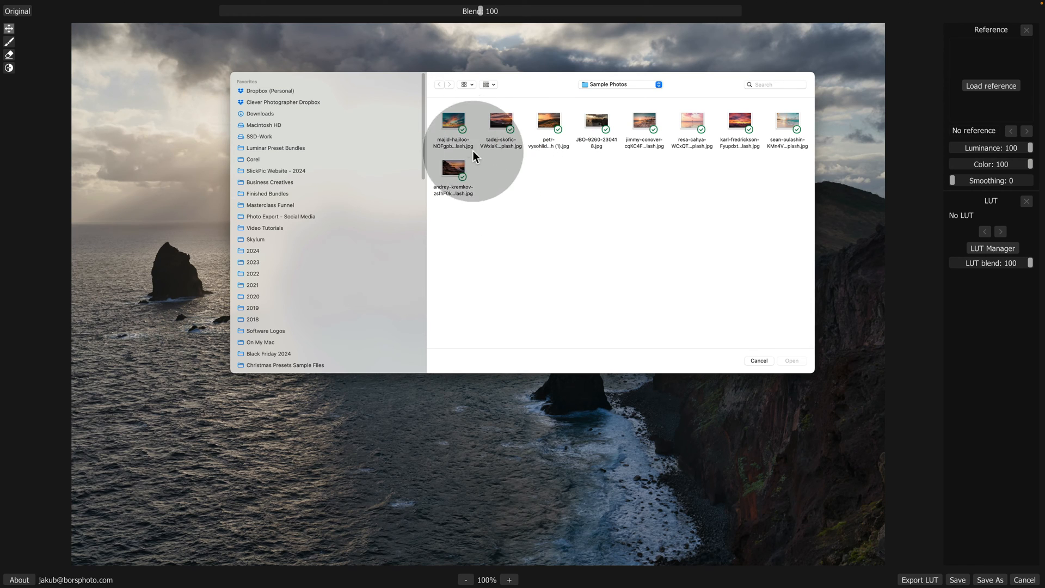
{"action": "left_click", "coordinate": [453, 123]}
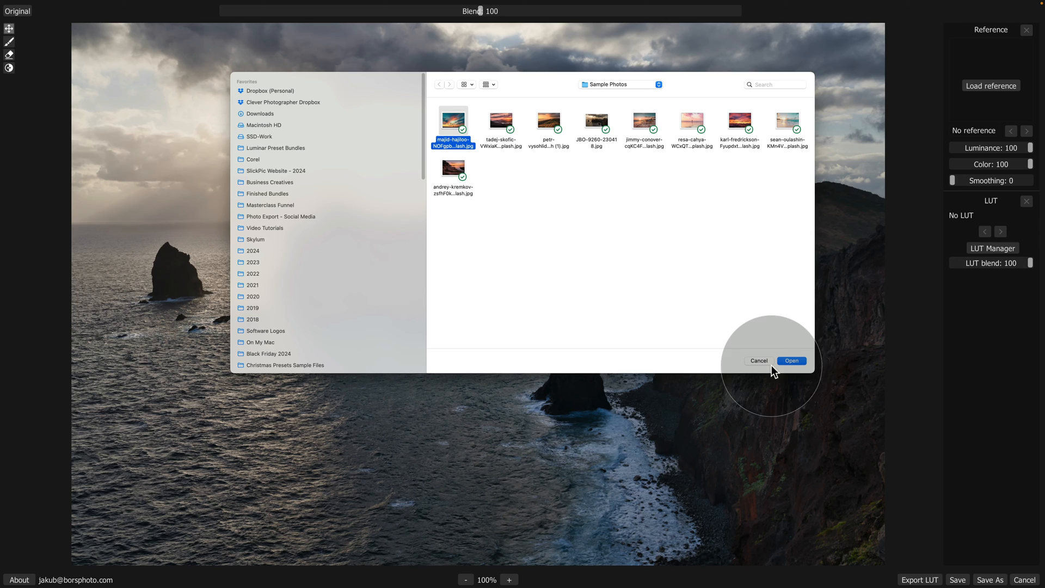
{"action": "left_click", "coordinate": [791, 361]}
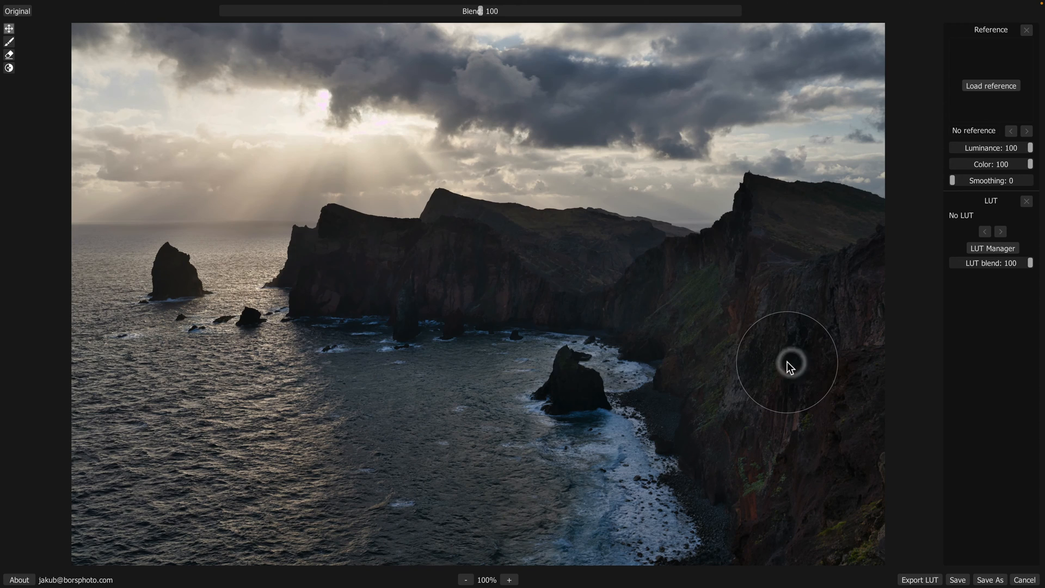
{"action": "left_click", "coordinate": [990, 85]}
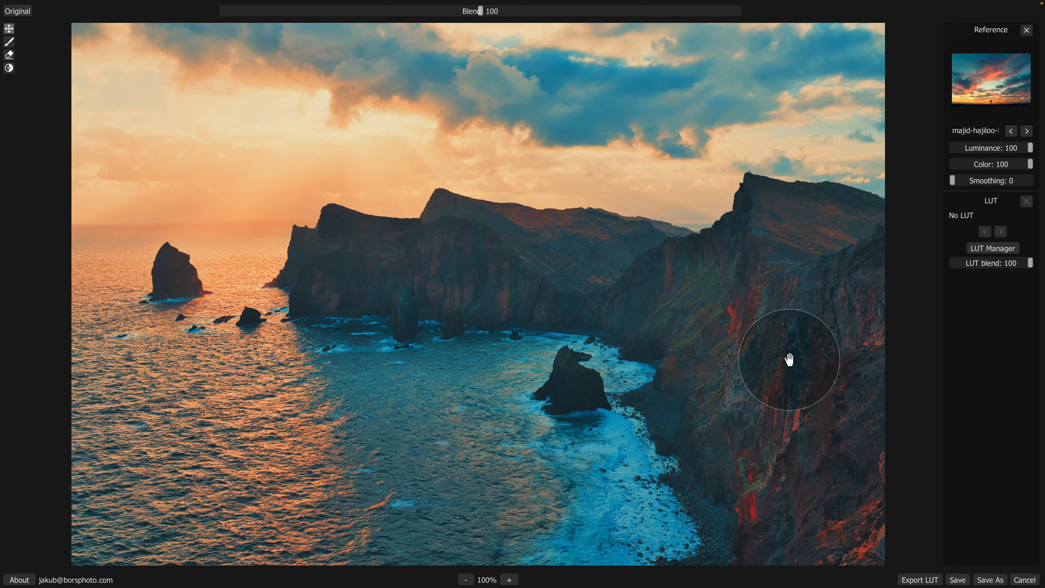
{"action": "mouse_move", "coordinate": [976, 110]}
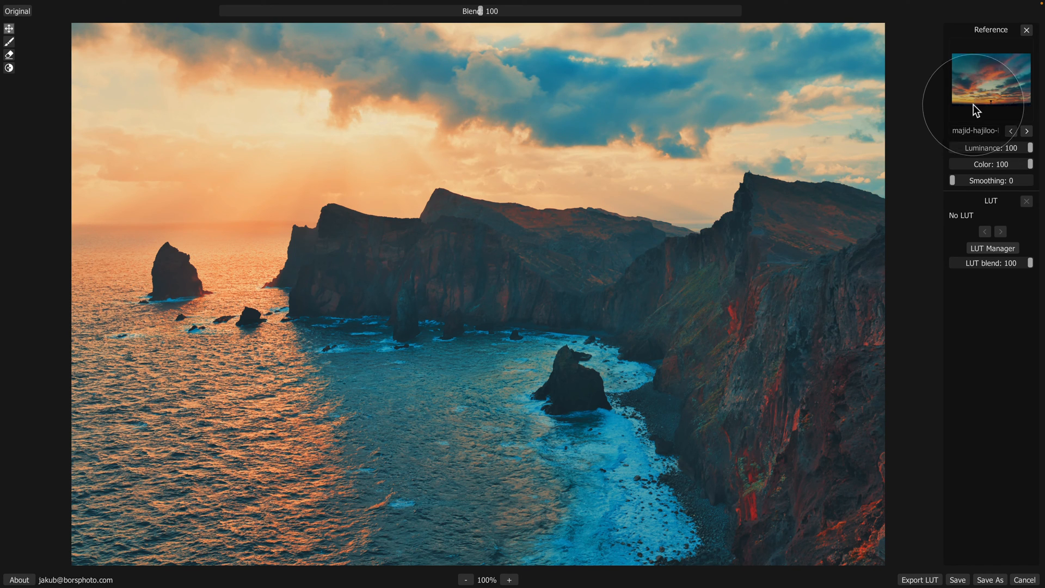
{"action": "mouse_move", "coordinate": [537, 173]}
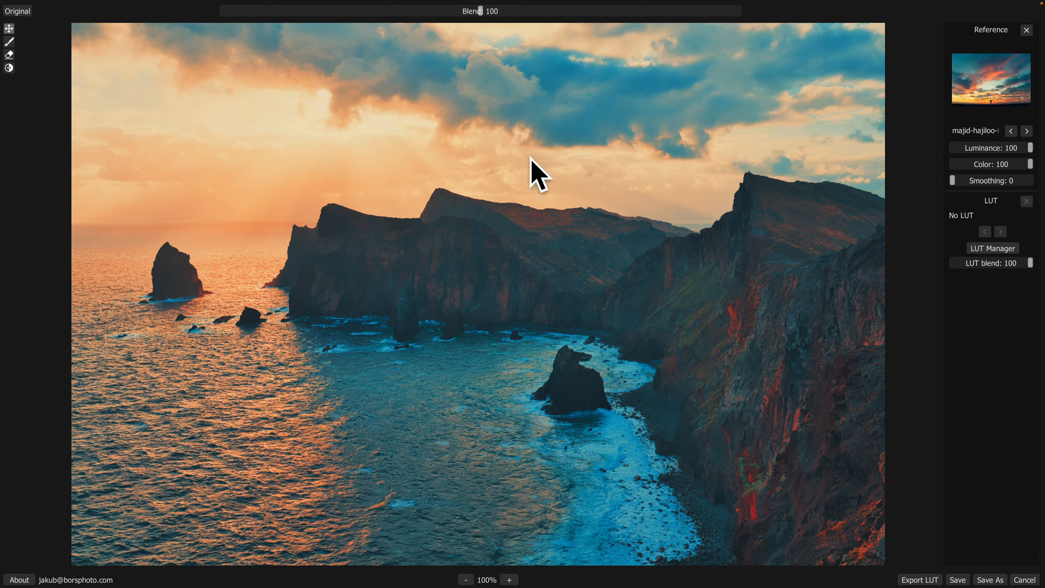
{"action": "mouse_move", "coordinate": [576, 327]}
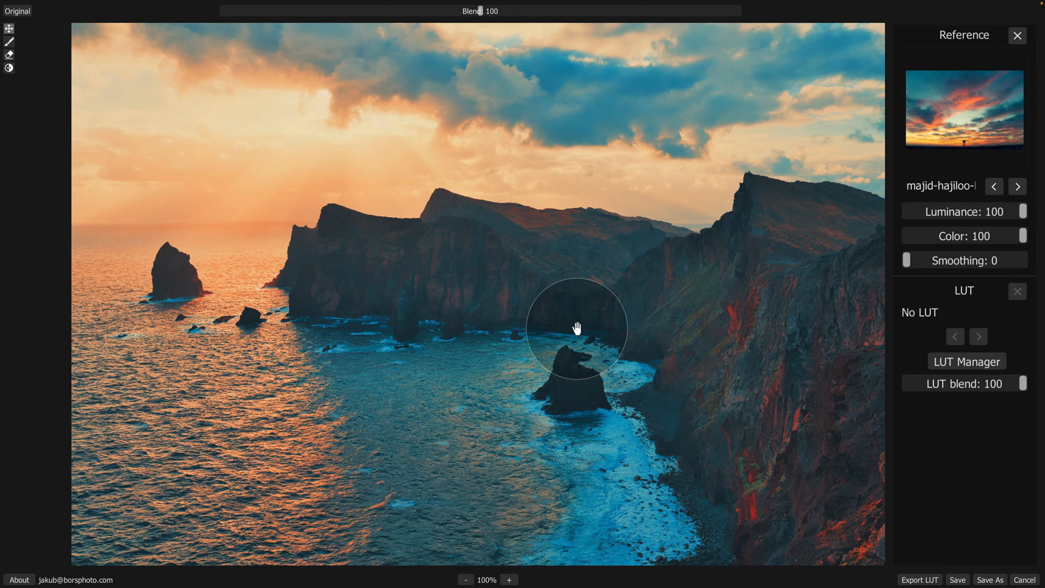
{"action": "mouse_move", "coordinate": [493, 90]}
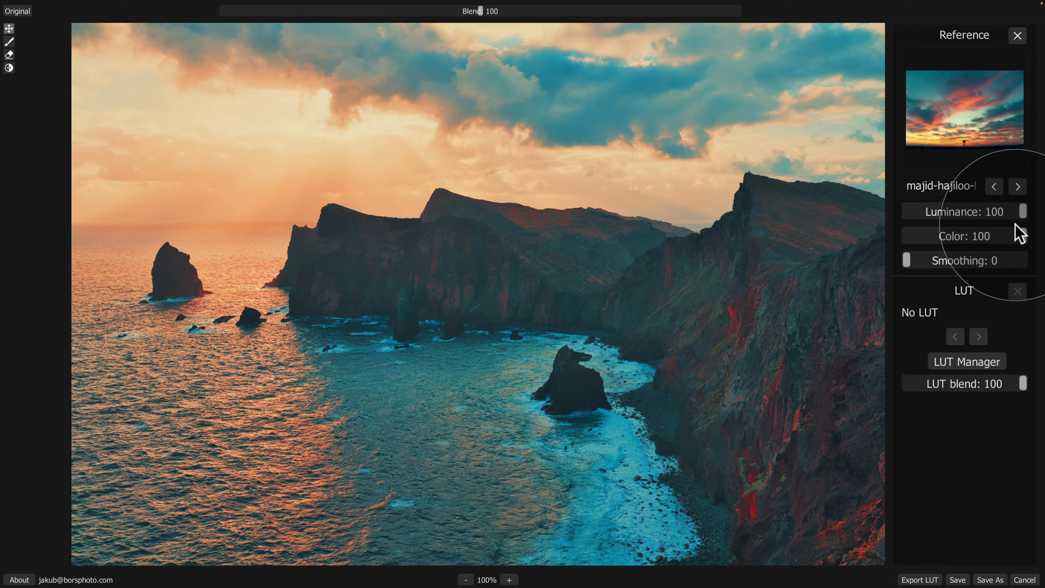
{"action": "mouse_move", "coordinate": [1005, 190]}
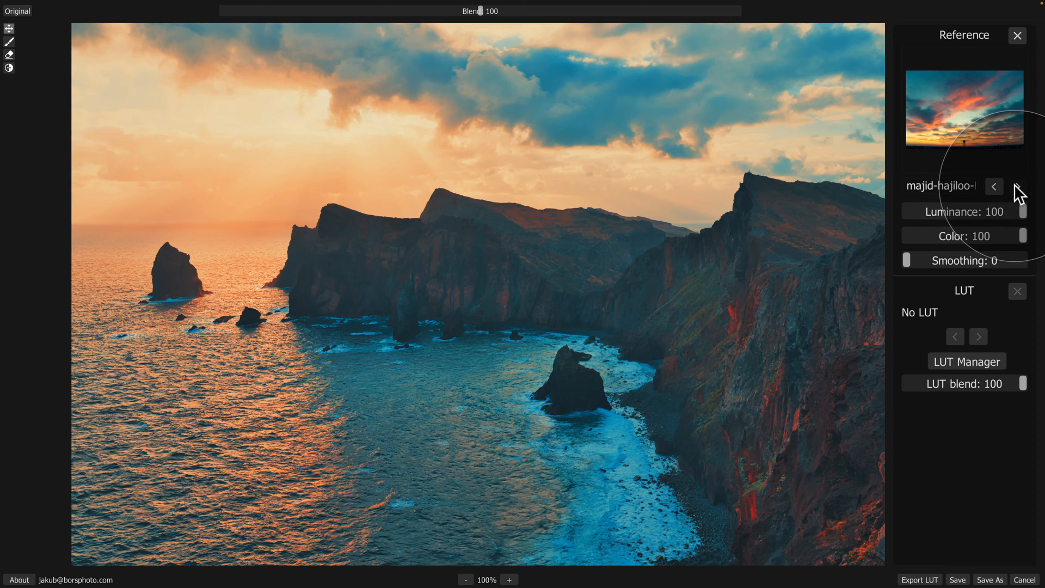
Step: Cycle through reference photos until the andrey-kremk rocky-coast sunset is applied
{"action": "left_click", "coordinate": [1017, 186]}
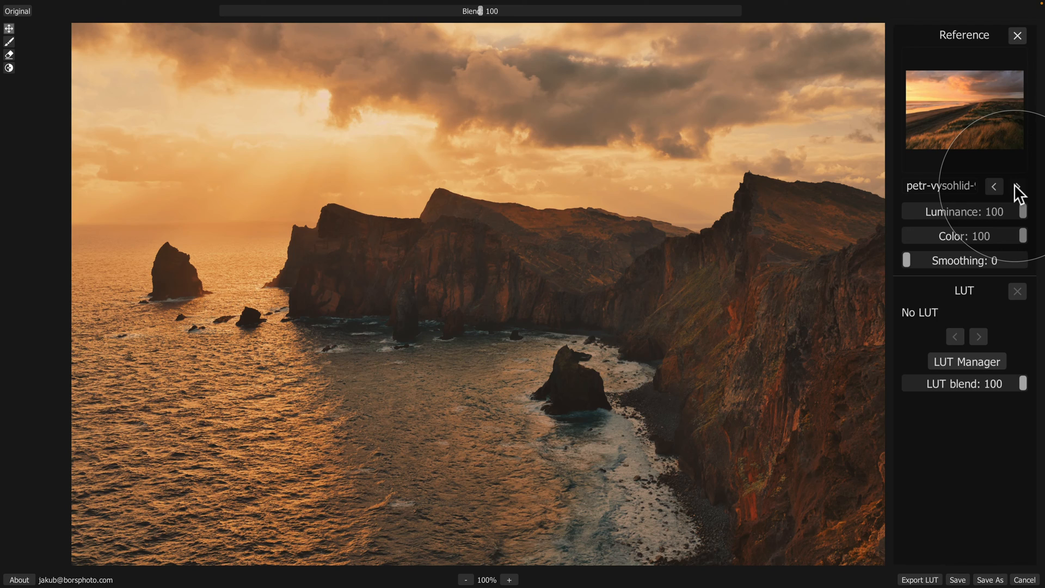
{"action": "left_click", "coordinate": [1016, 187]}
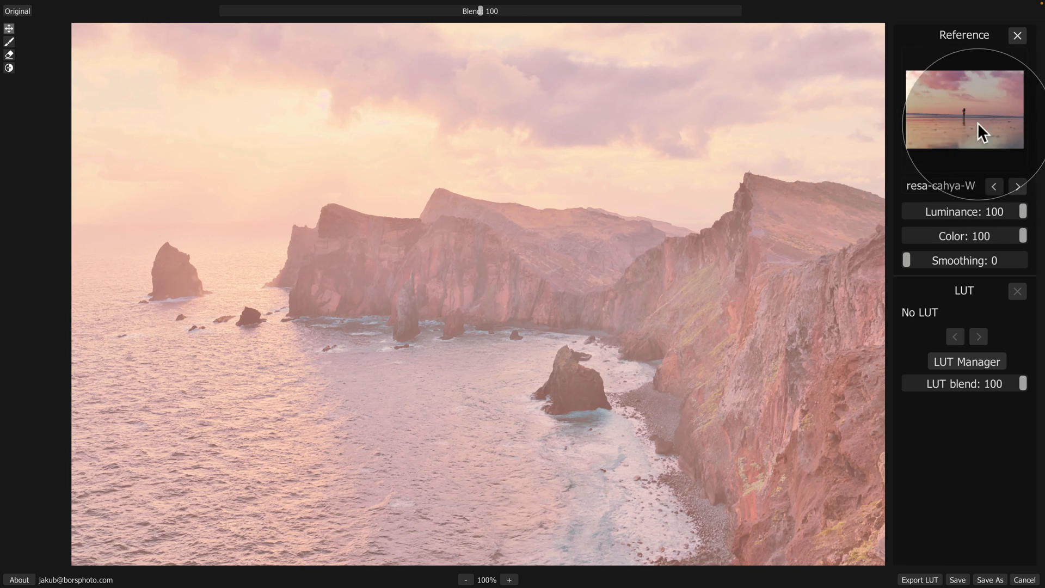
{"action": "mouse_move", "coordinate": [956, 119]}
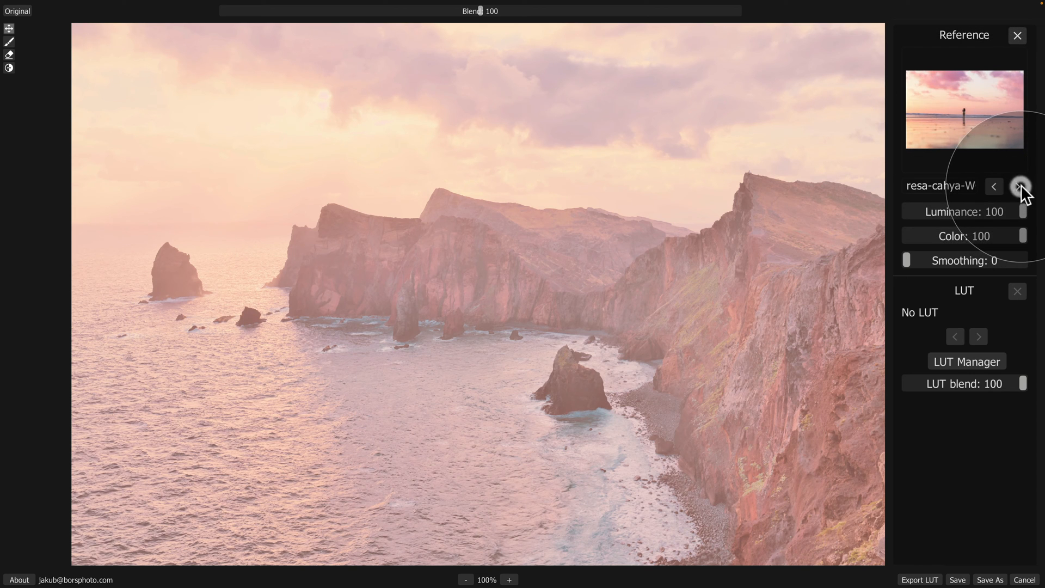
{"action": "left_click", "coordinate": [1021, 187]}
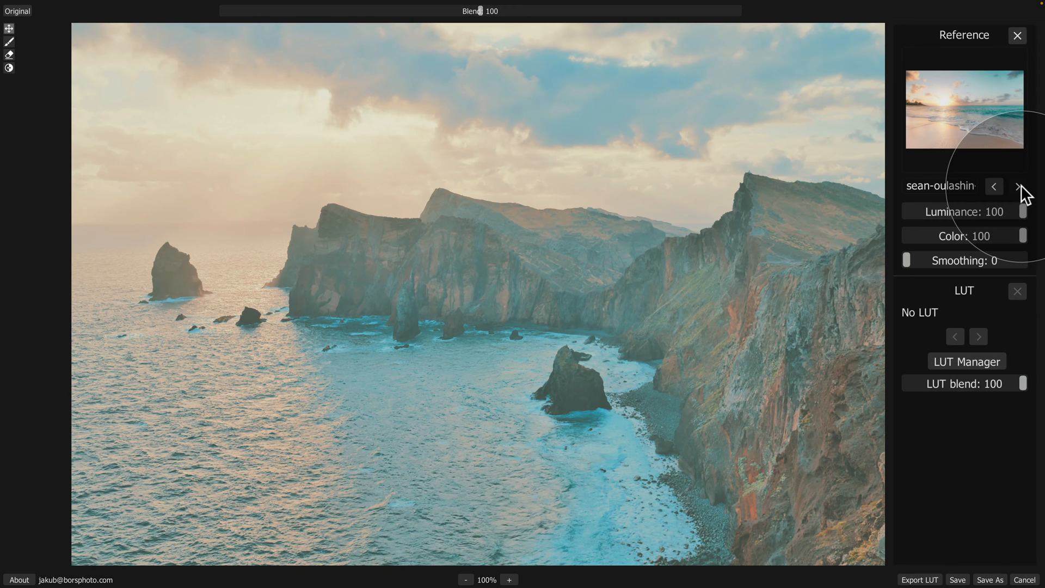
{"action": "left_click", "coordinate": [1018, 187]}
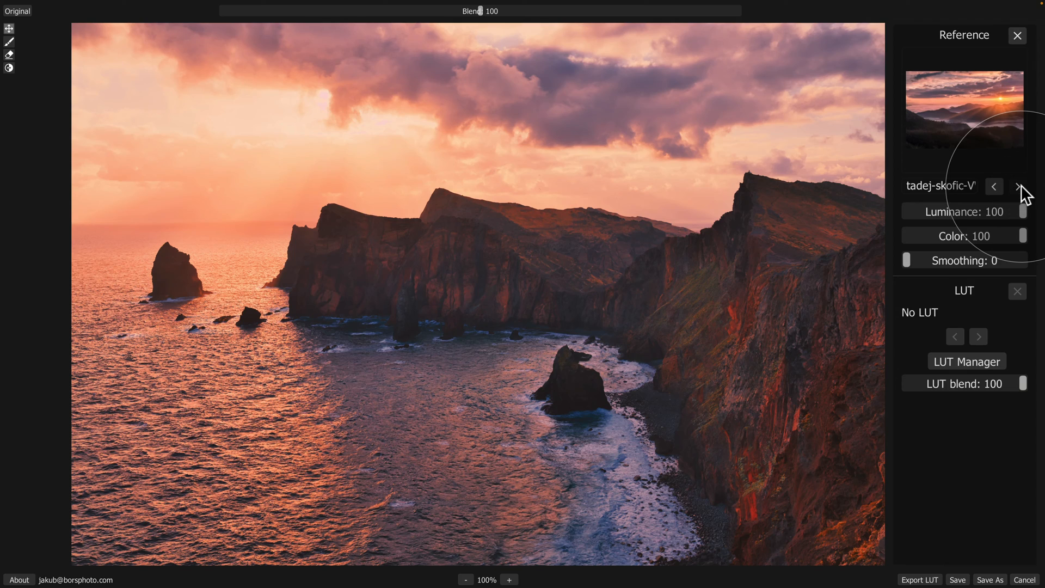
{"action": "left_click", "coordinate": [1017, 187]}
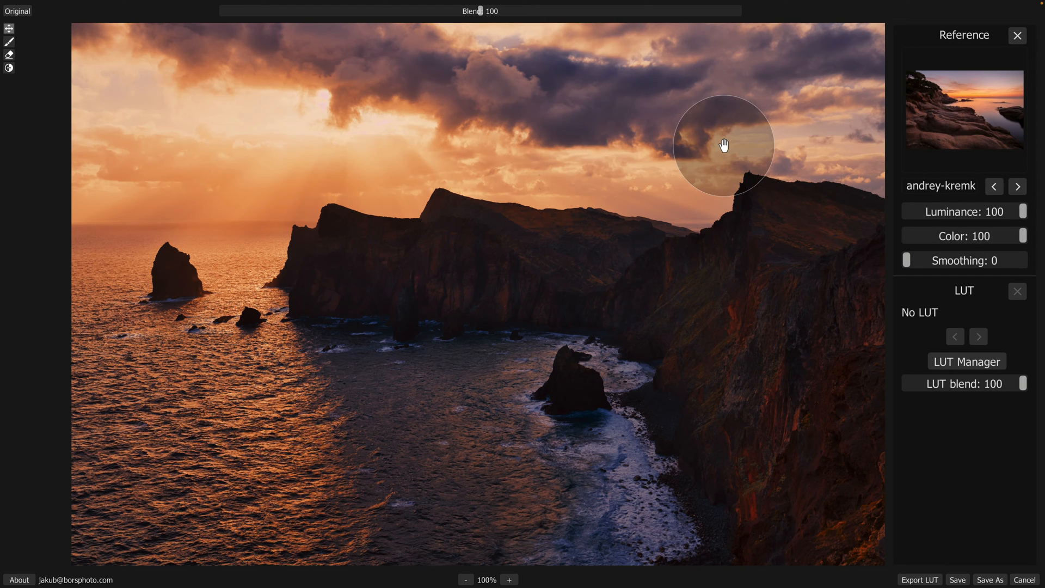
{"action": "mouse_move", "coordinate": [463, 27]}
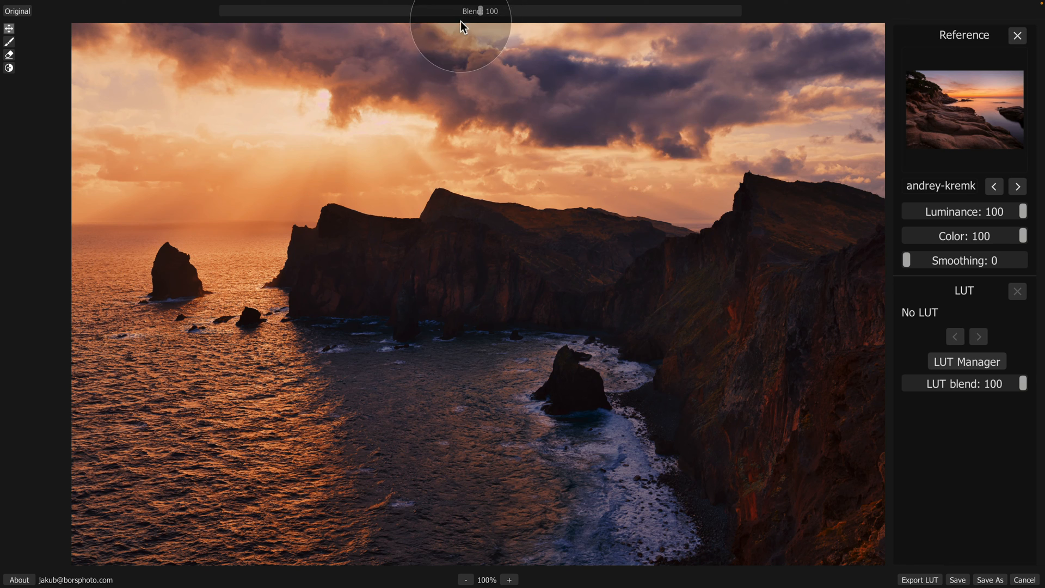
{"action": "mouse_move", "coordinate": [482, 21]}
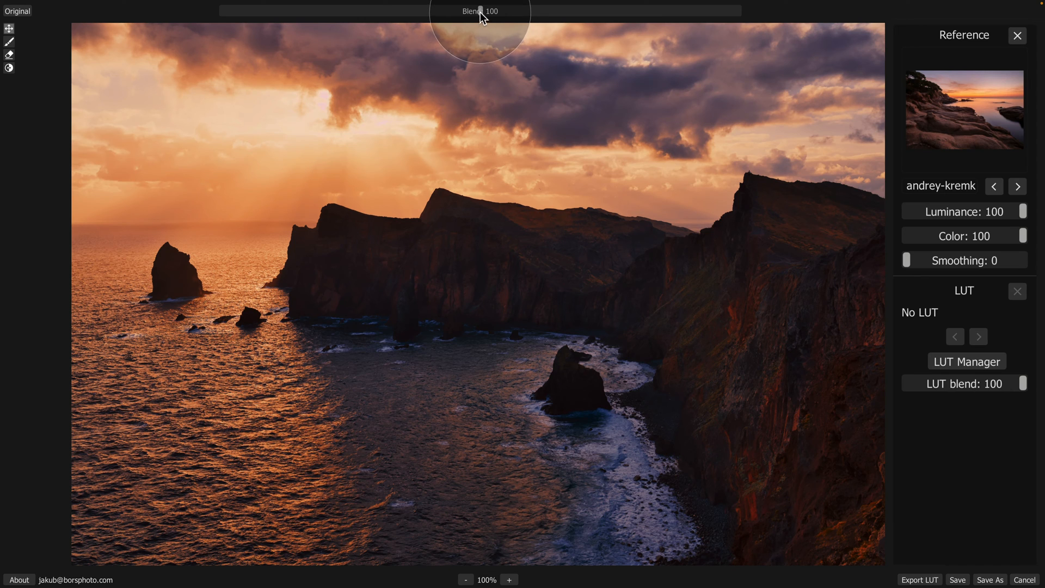
Step: Drag Blend down to 0 to compare with the original grey seascape
{"action": "left_click_drag", "start_coordinate": [470, 9], "coordinate": [222, 9]}
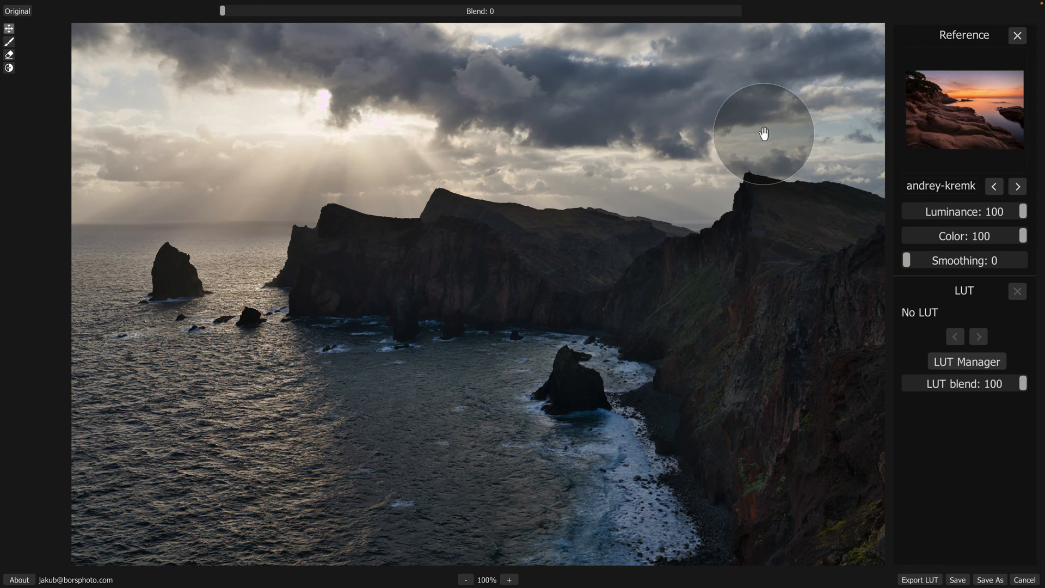
{"action": "mouse_move", "coordinate": [507, 115]}
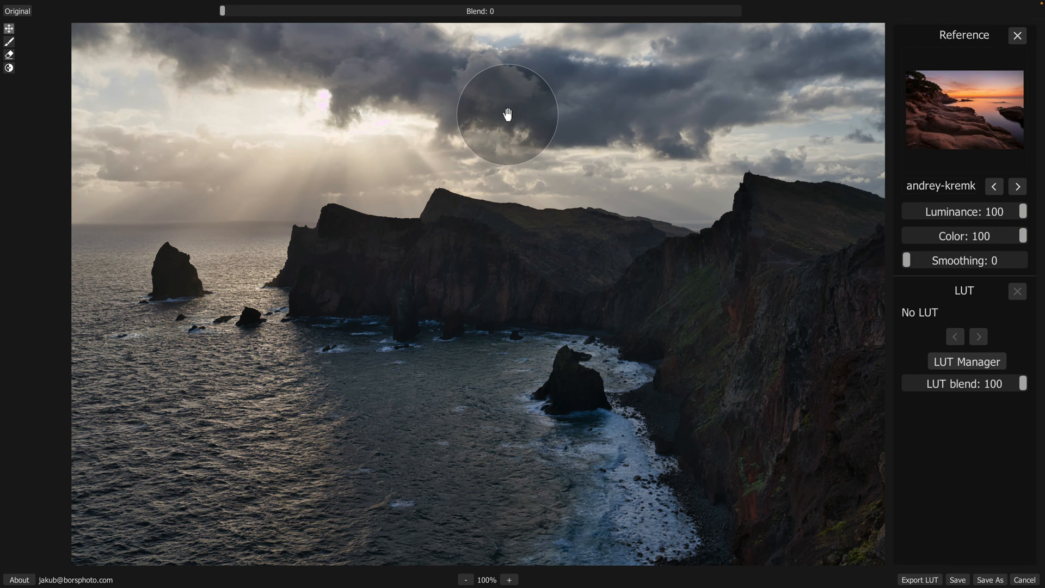
{"action": "mouse_move", "coordinate": [481, 20]}
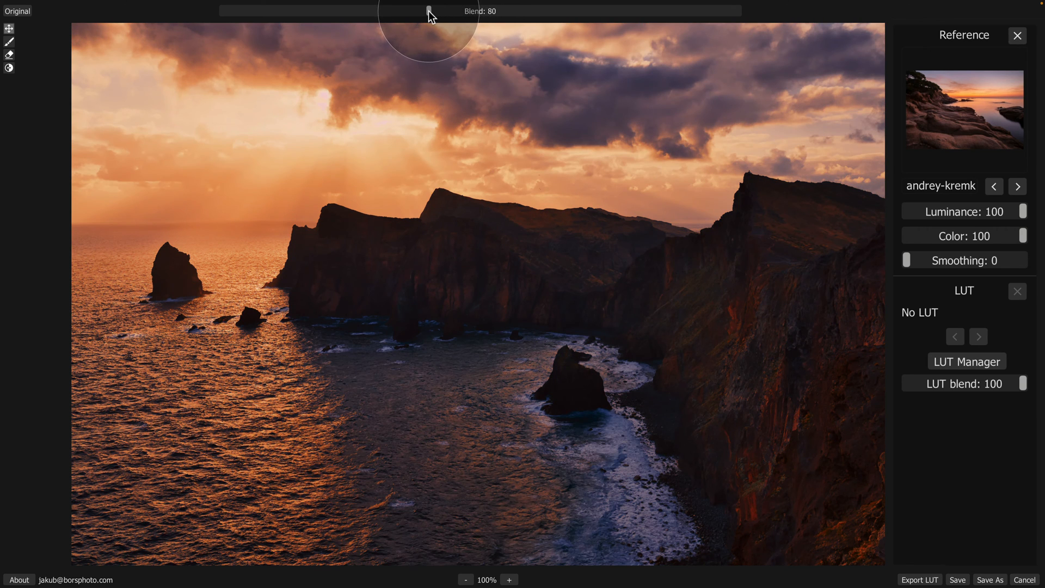
{"action": "mouse_move", "coordinate": [531, 90]}
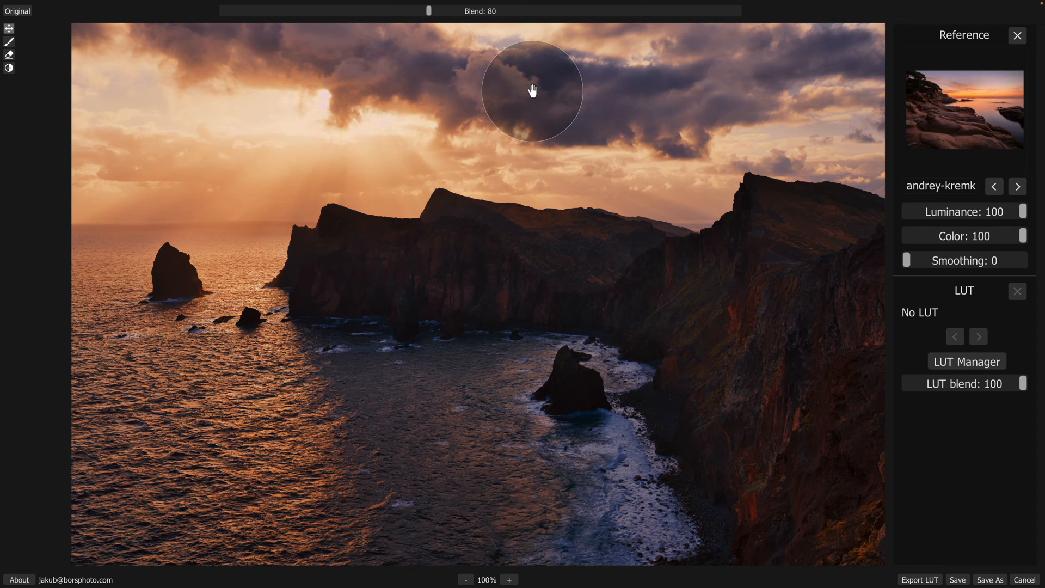
{"action": "mouse_move", "coordinate": [681, 149]}
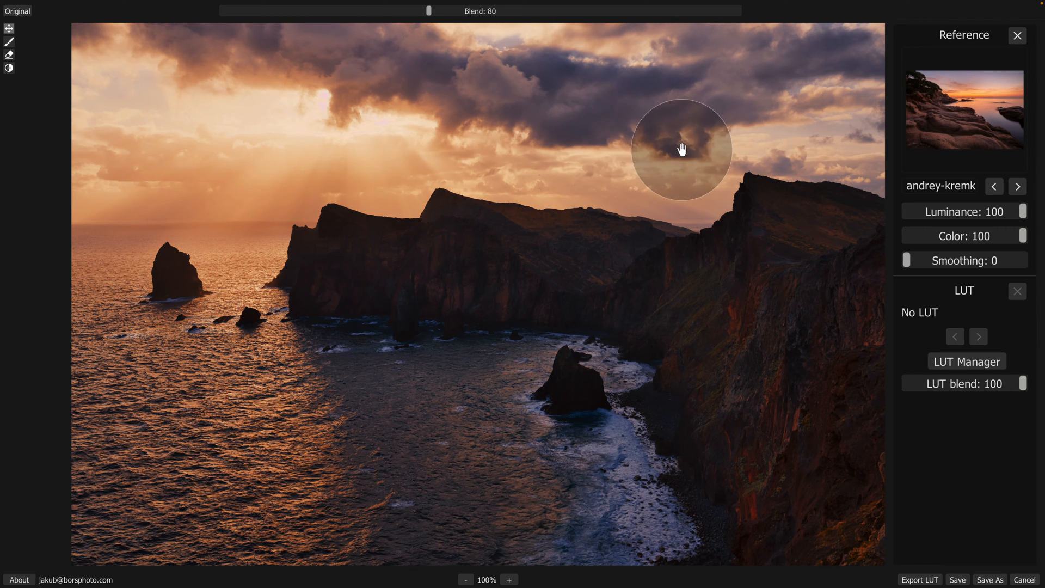
{"action": "mouse_move", "coordinate": [947, 237]}
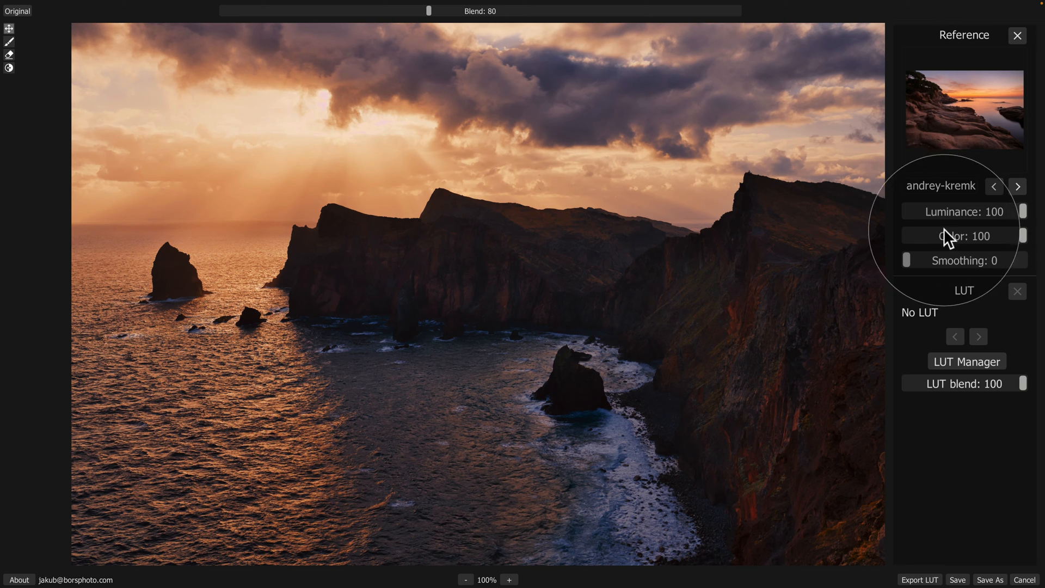
{"action": "mouse_move", "coordinate": [957, 274]}
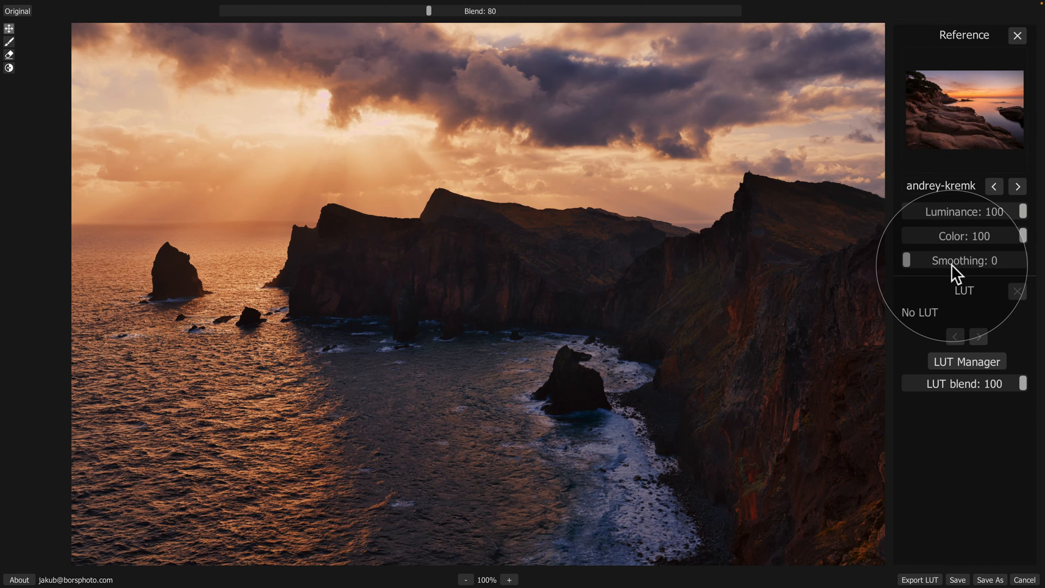
{"action": "mouse_move", "coordinate": [1007, 216]}
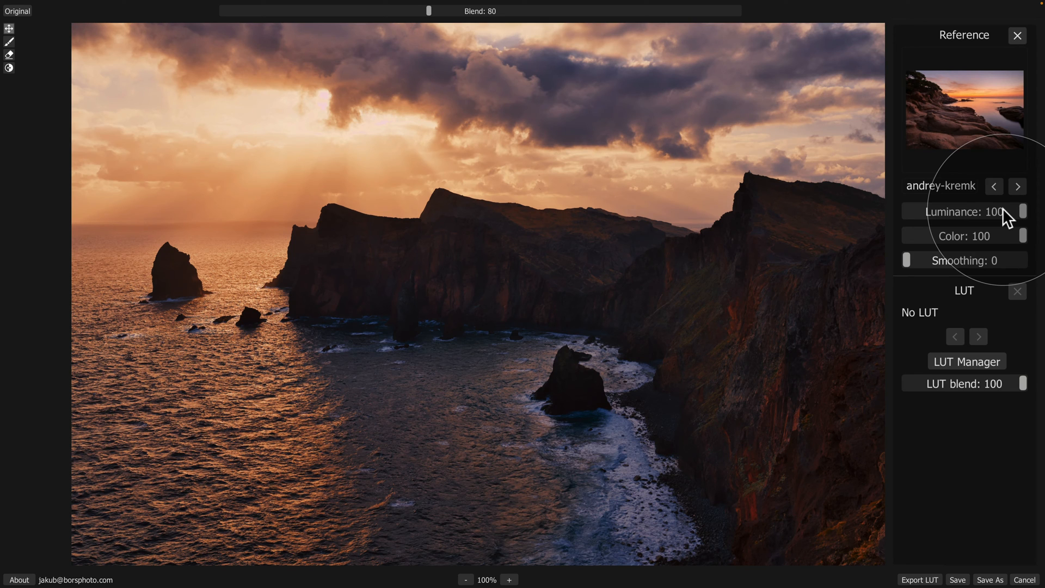
{"action": "mouse_move", "coordinate": [383, 200]}
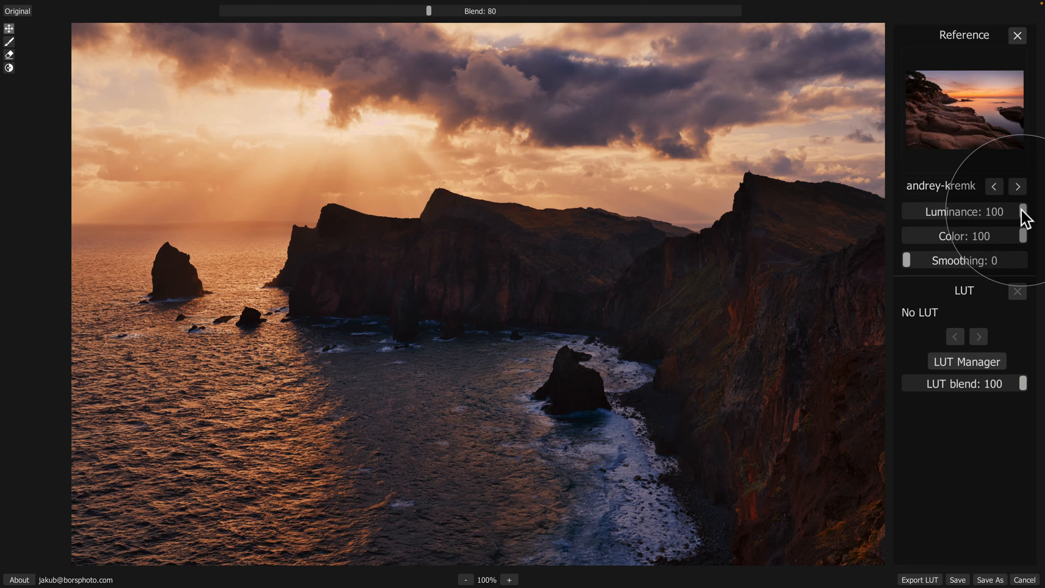
{"action": "mouse_move", "coordinate": [1025, 222]}
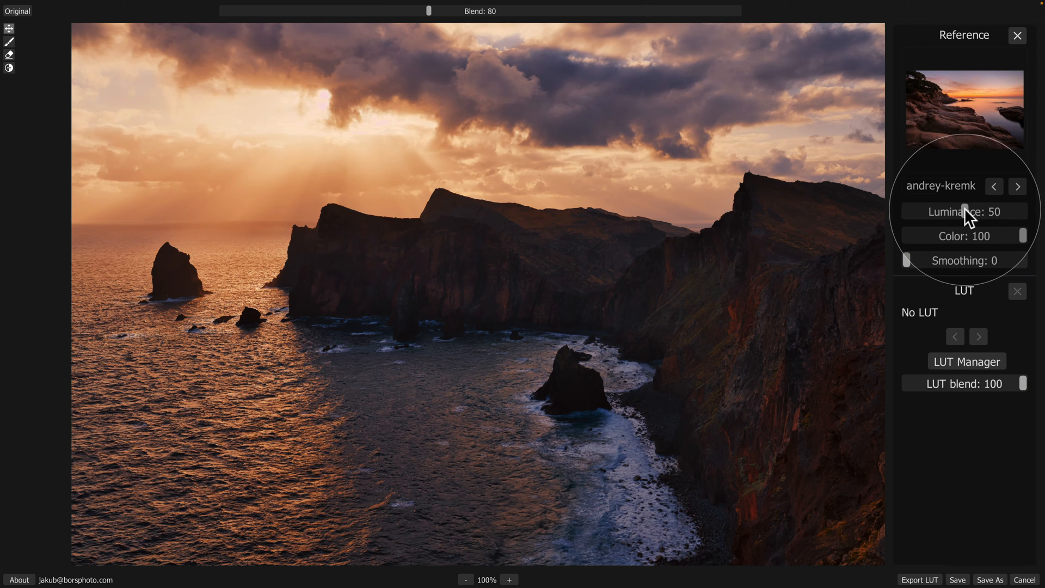
{"action": "mouse_move", "coordinate": [963, 190]}
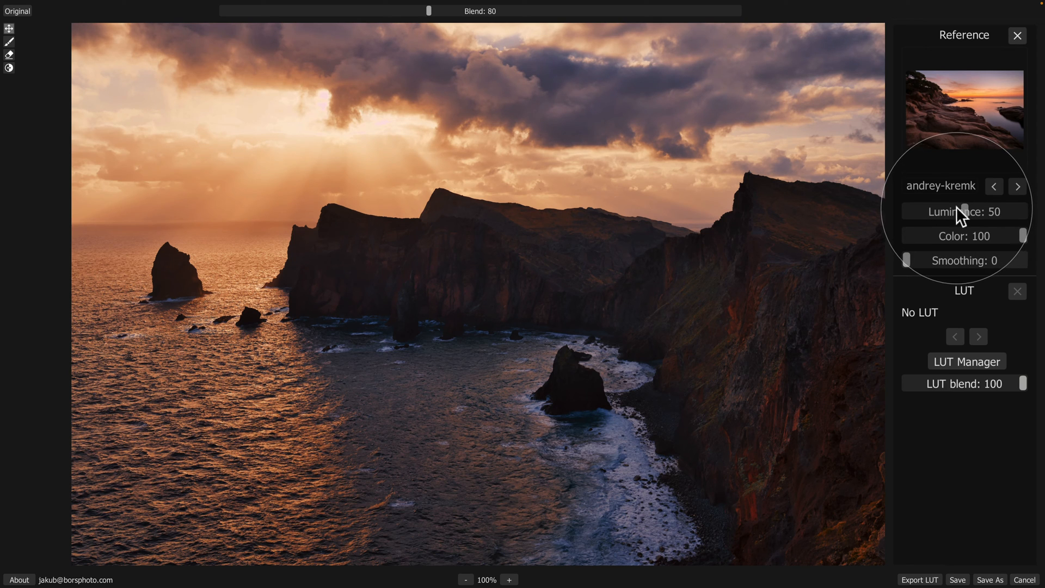
{"action": "mouse_move", "coordinate": [968, 242]}
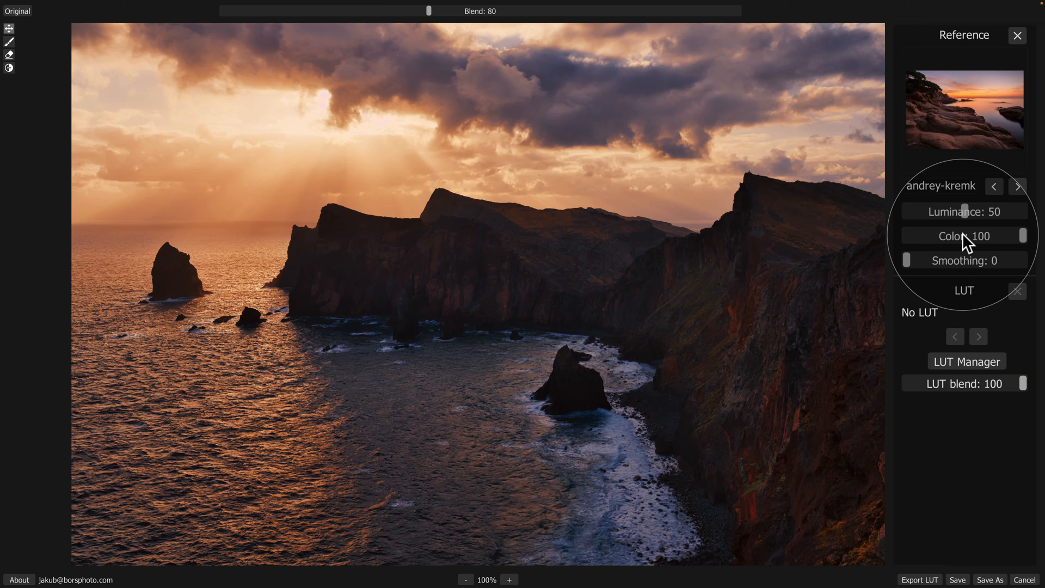
{"action": "mouse_move", "coordinate": [1027, 247]}
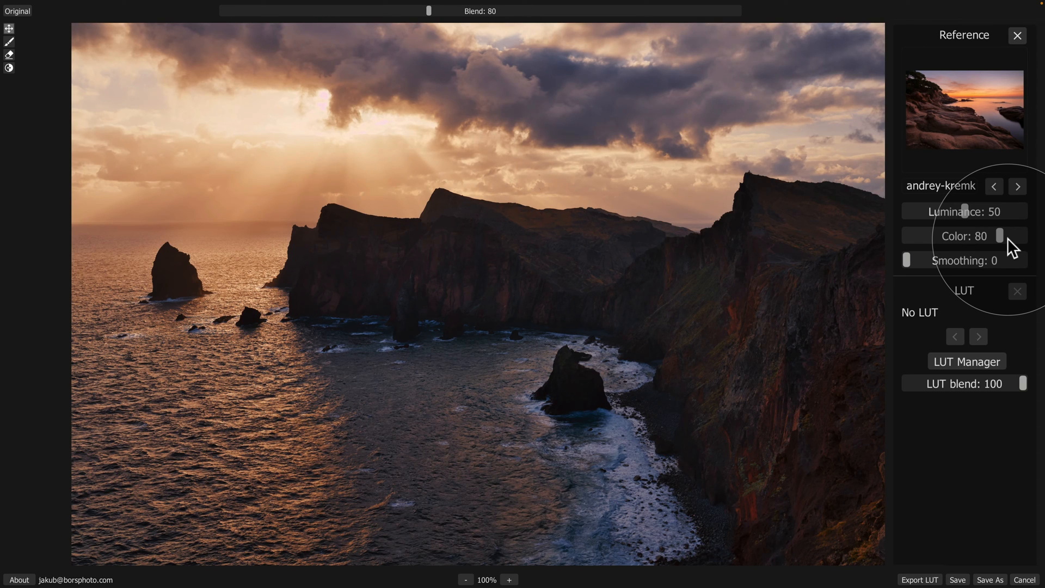
{"action": "mouse_move", "coordinate": [910, 270]}
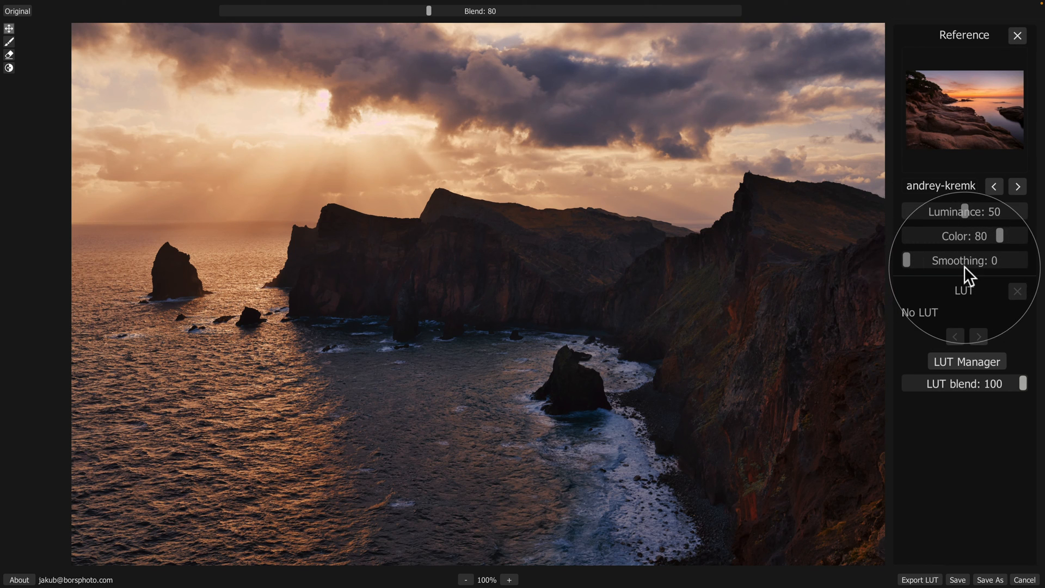
{"action": "mouse_move", "coordinate": [986, 234]}
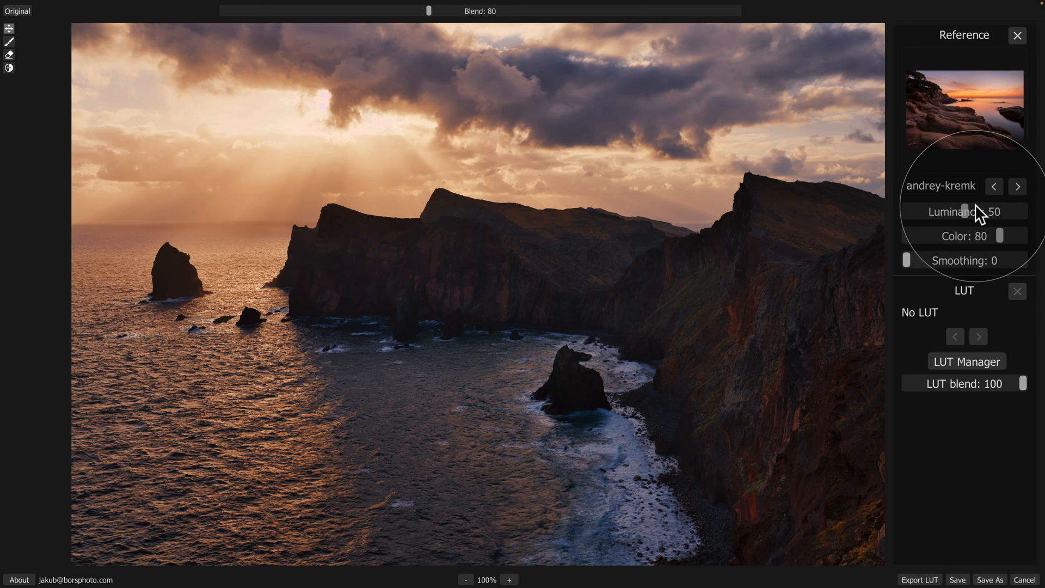
{"action": "mouse_move", "coordinate": [445, 60]}
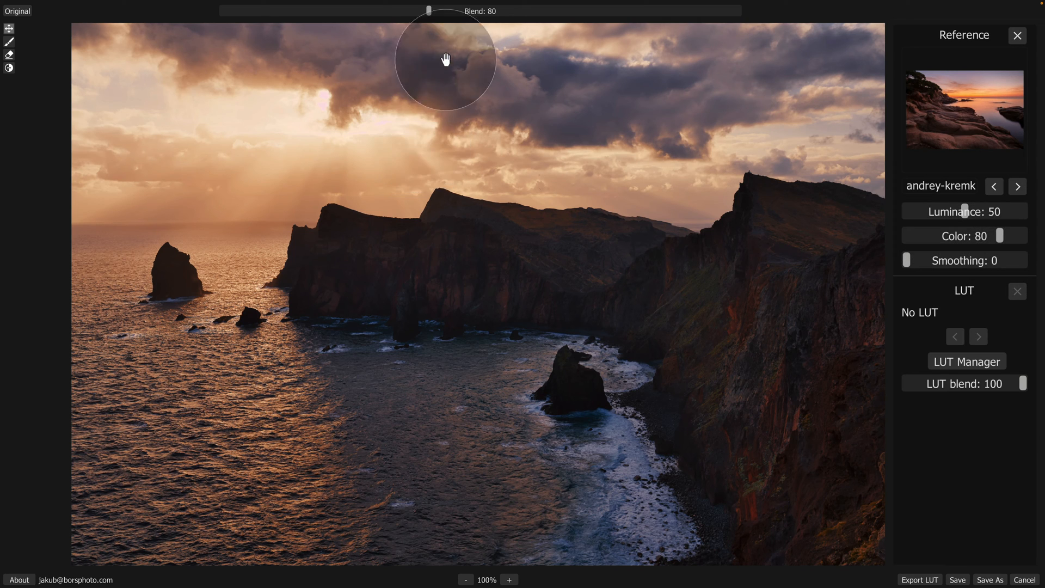
Step: Raise Blend from 80 to 90 to strengthen the andrey-kremk grade
{"action": "left_click_drag", "start_coordinate": [427, 11], "coordinate": [434, 11]}
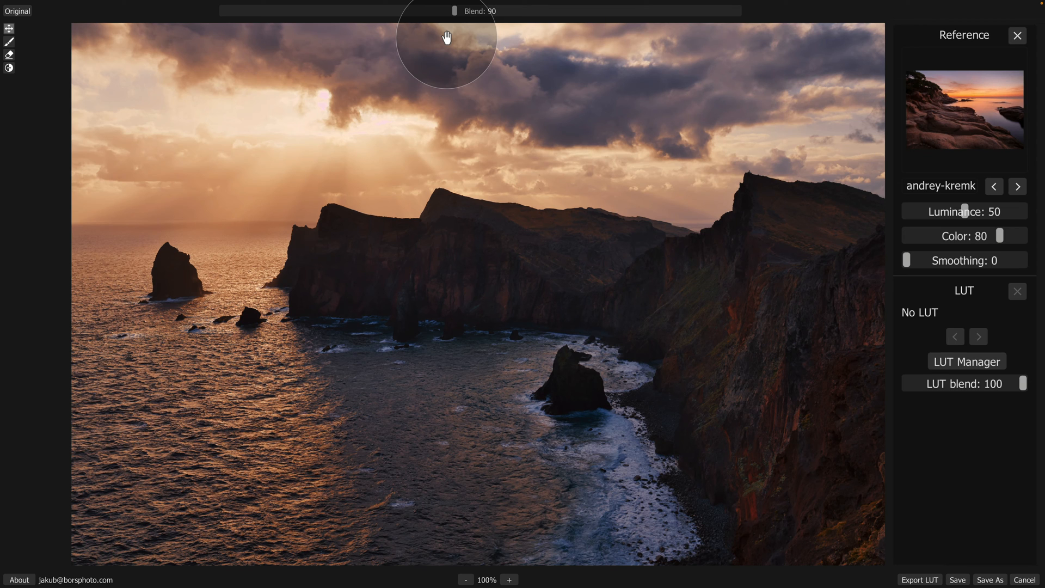
{"action": "mouse_move", "coordinate": [757, 407]}
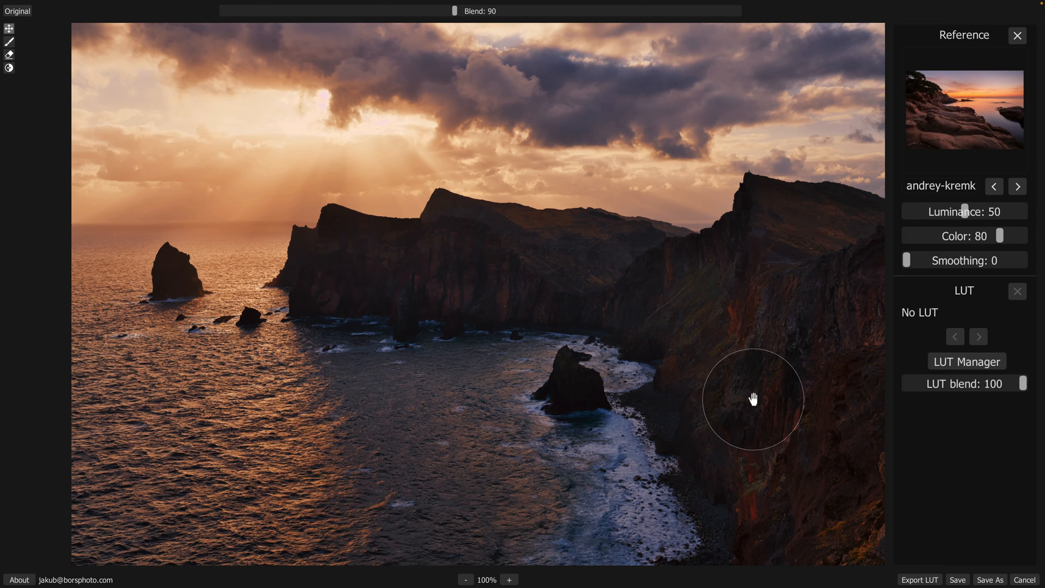
{"action": "mouse_move", "coordinate": [630, 270]}
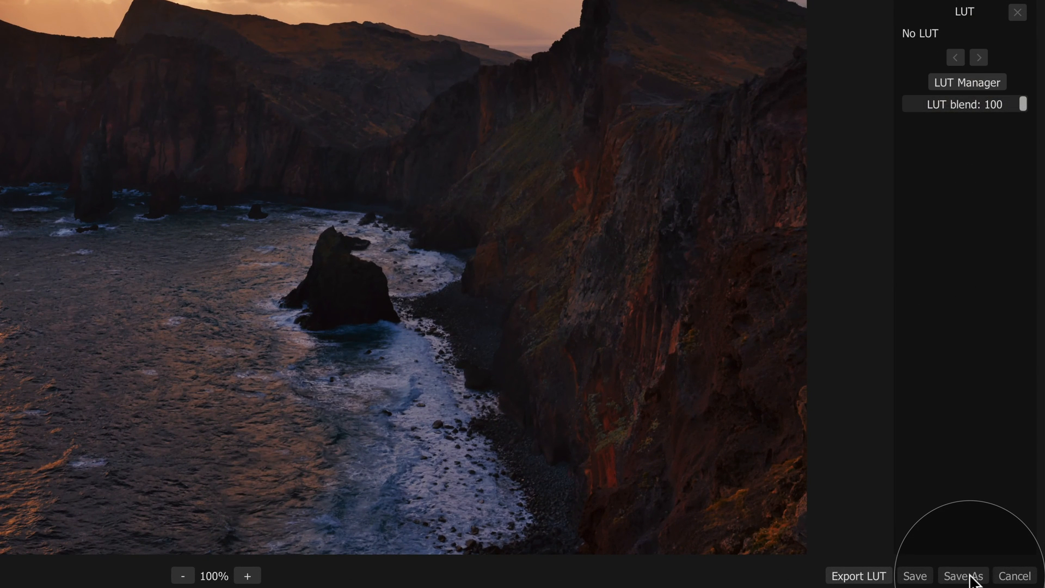
{"action": "mouse_move", "coordinate": [873, 575]}
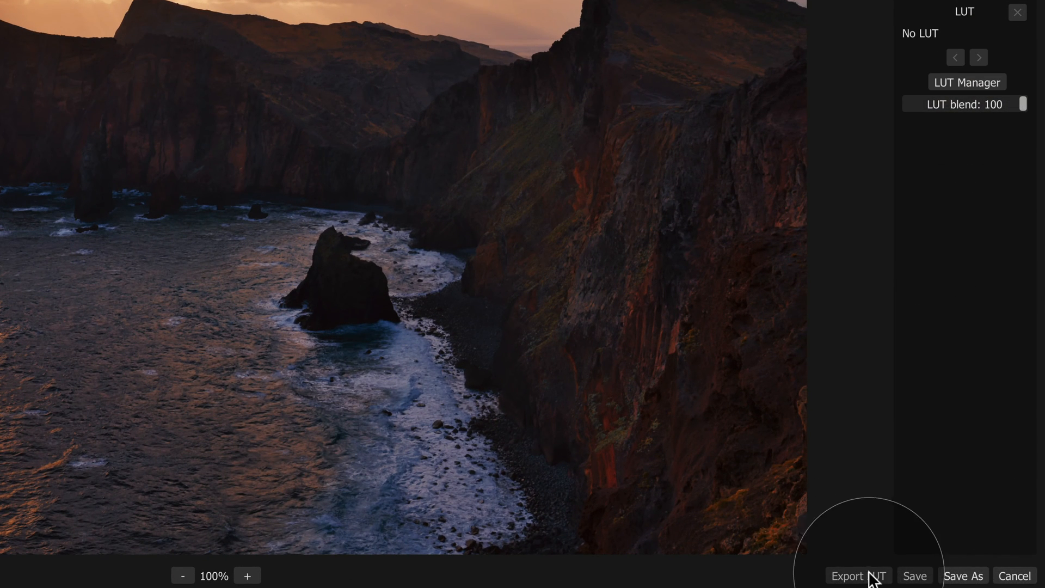
Step: Export the look as Seascape Sunrise.cube instead of Untitled.cube in E128 - LUTs
{"action": "left_click", "coordinate": [859, 576]}
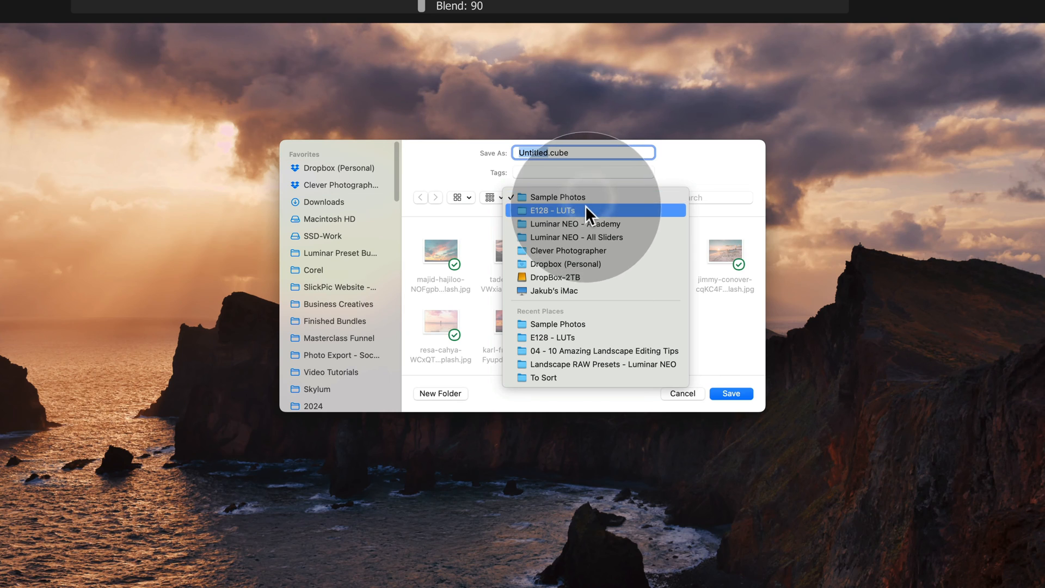
{"action": "left_click", "coordinate": [552, 210]}
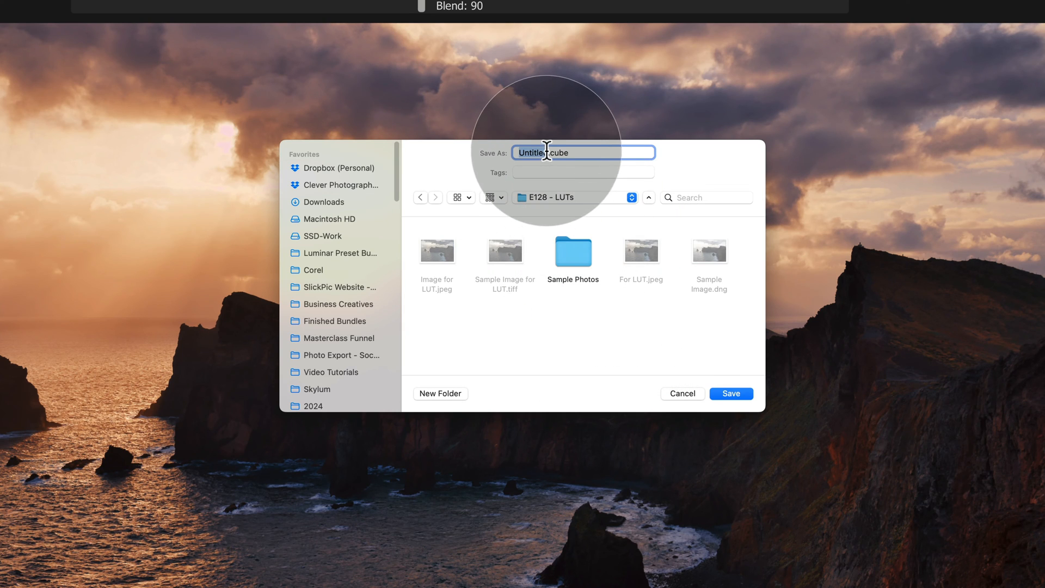
{"action": "mouse_move", "coordinate": [500, 156]}
{"action": "type", "text": "Seas"}
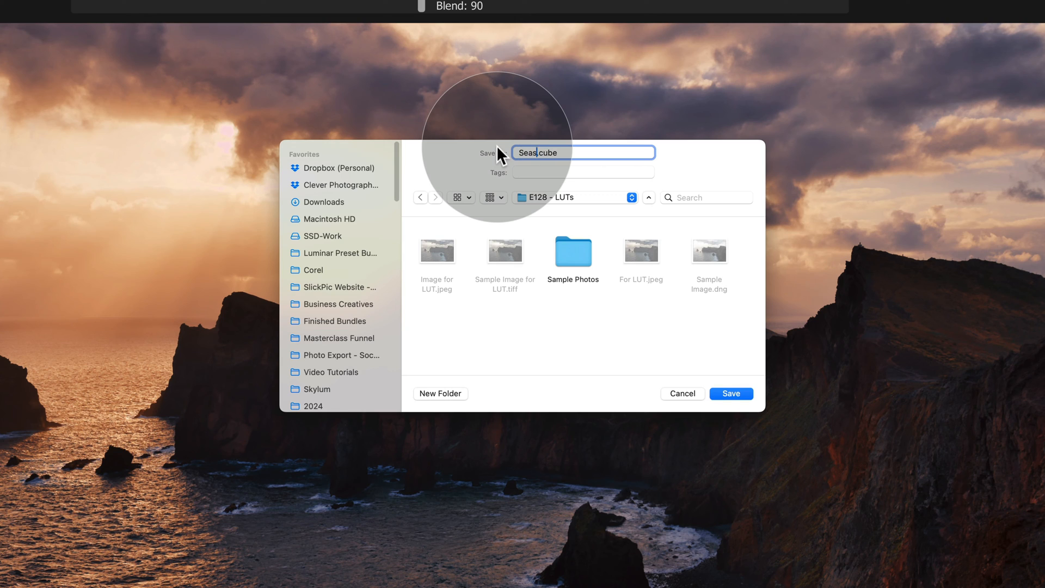
{"action": "type", "text": "cpa"}
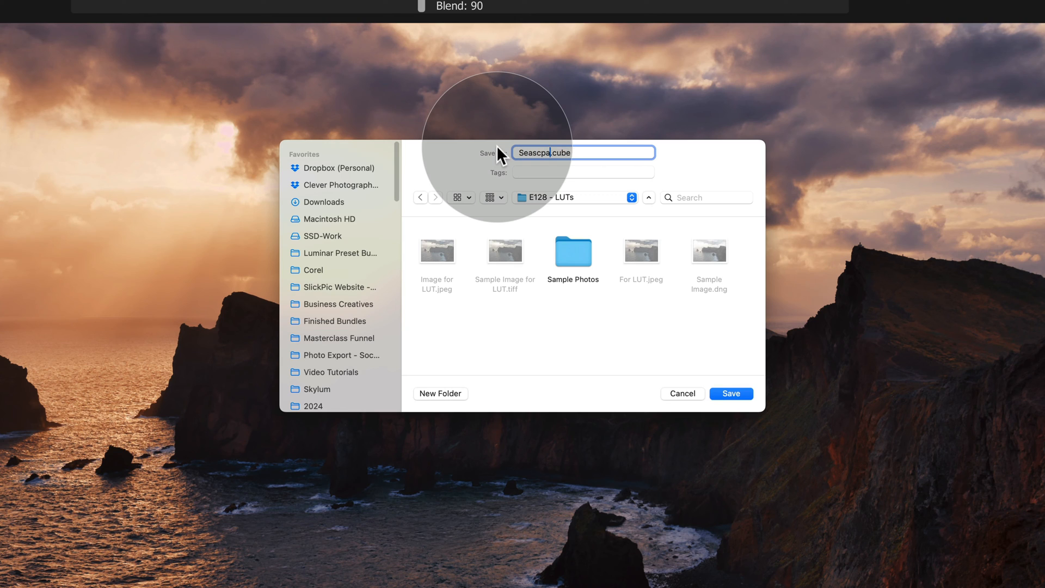
{"action": "type", "text": "Seascape Sunrise"}
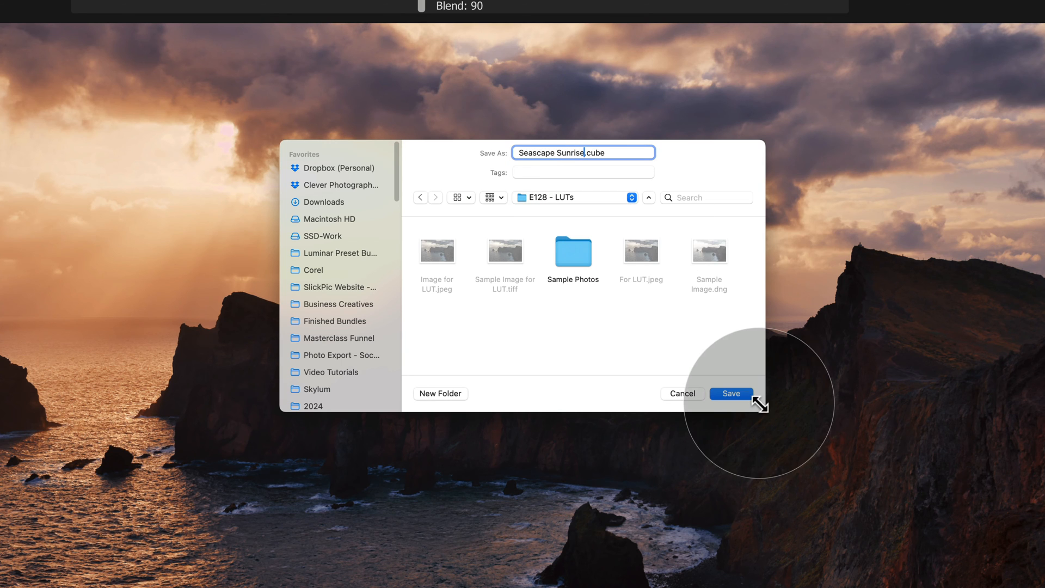
{"action": "left_click", "coordinate": [730, 393]}
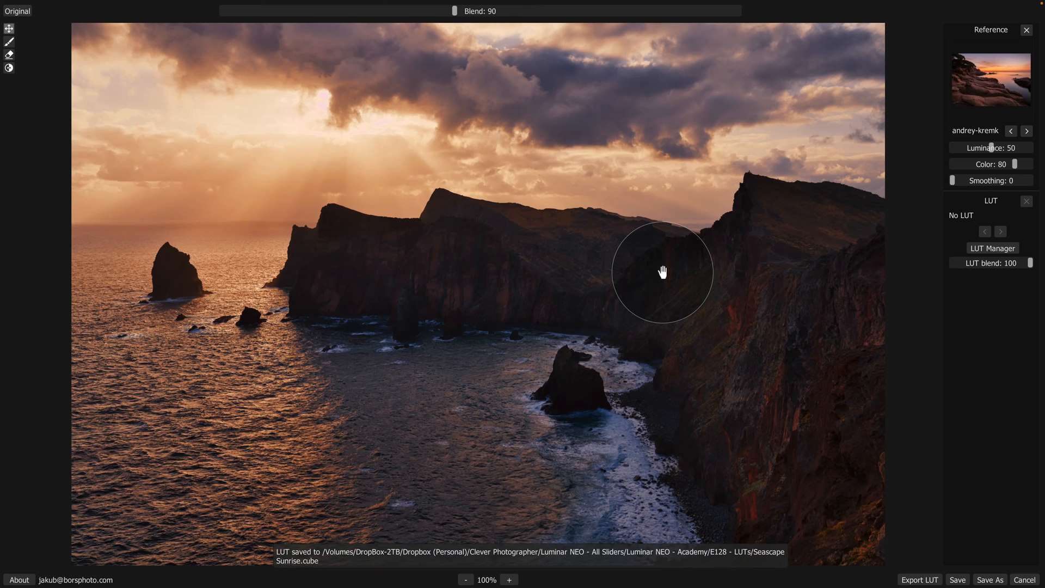
{"action": "mouse_move", "coordinate": [665, 277]}
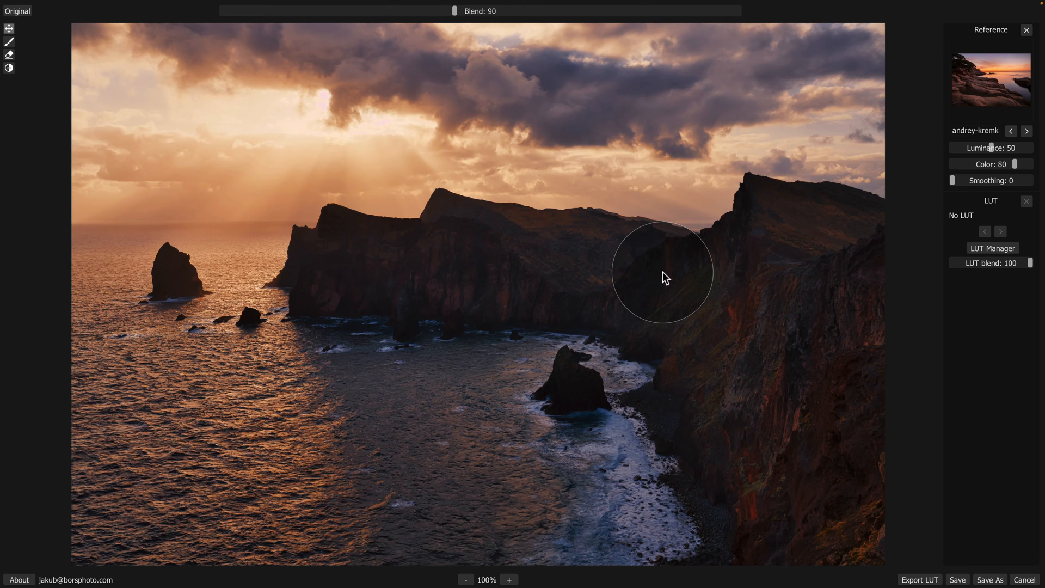
{"action": "mouse_move", "coordinate": [662, 272]}
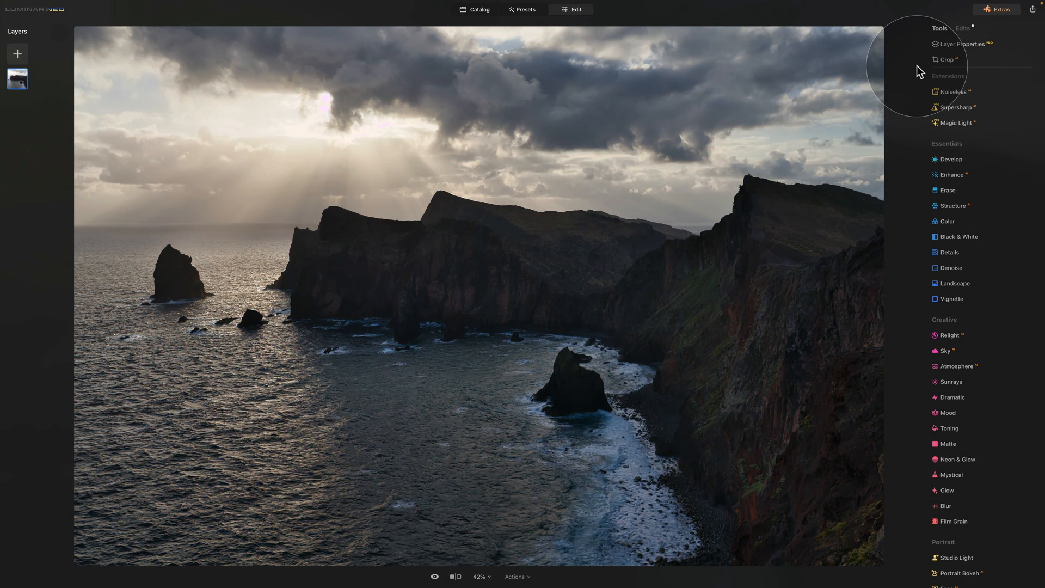
{"action": "mouse_move", "coordinate": [961, 326]}
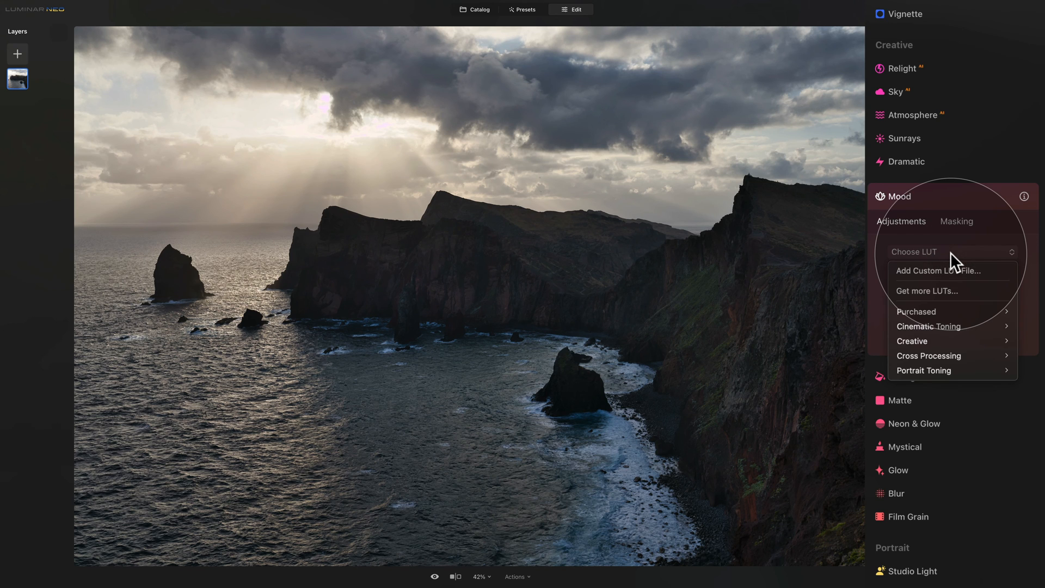
{"action": "mouse_move", "coordinate": [952, 271]}
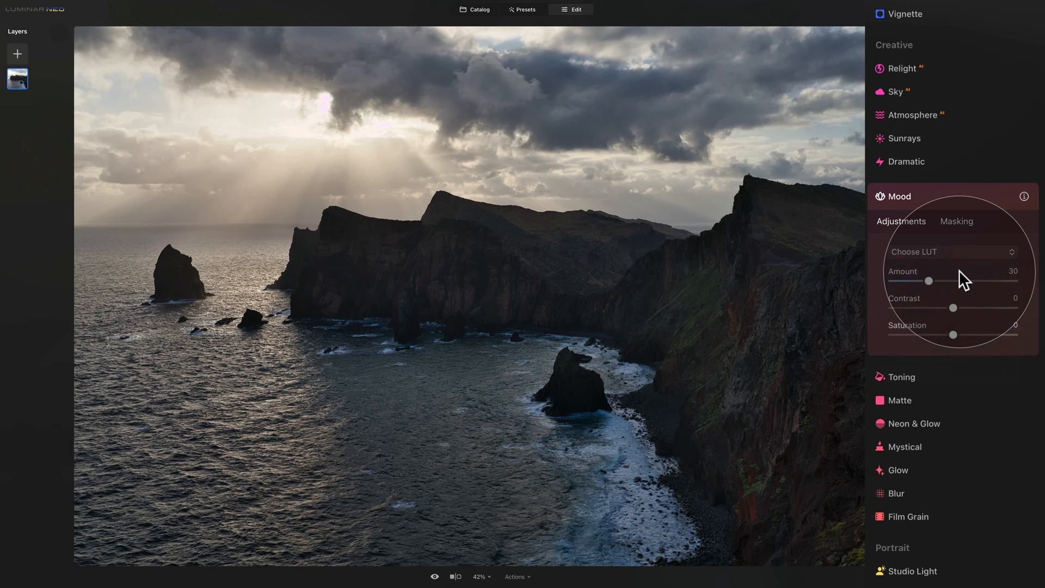
Step: Load the custom Seascape Sunrise.cube LUT into the Mood tool
{"action": "left_click", "coordinate": [952, 252]}
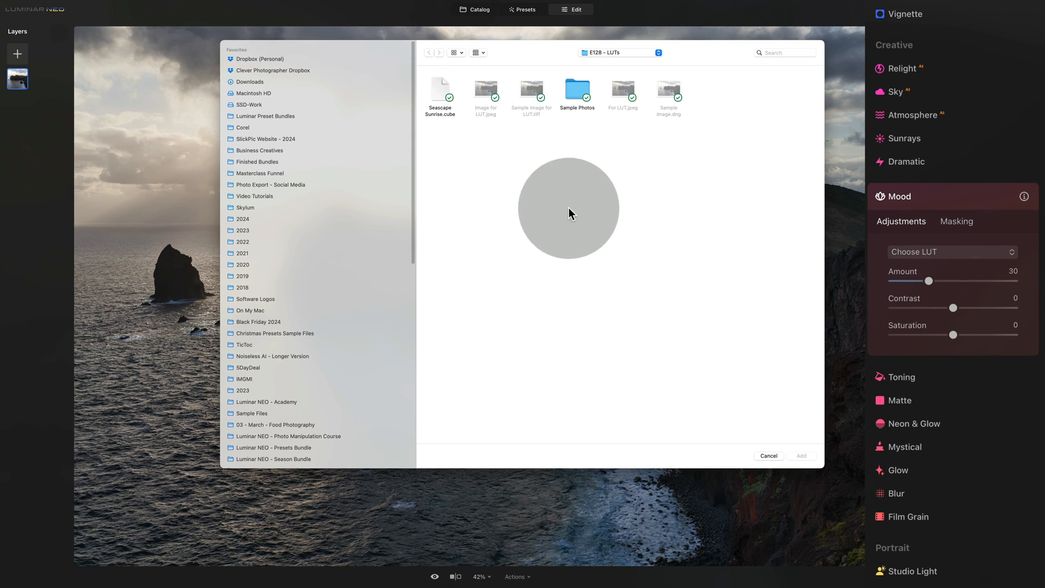
{"action": "mouse_move", "coordinate": [576, 128]}
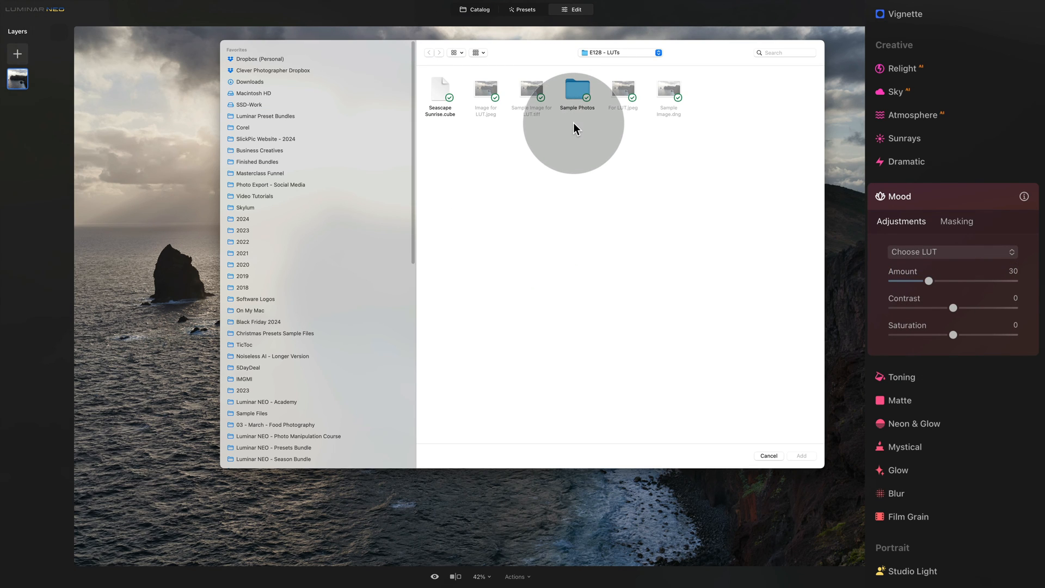
{"action": "mouse_move", "coordinate": [465, 97]}
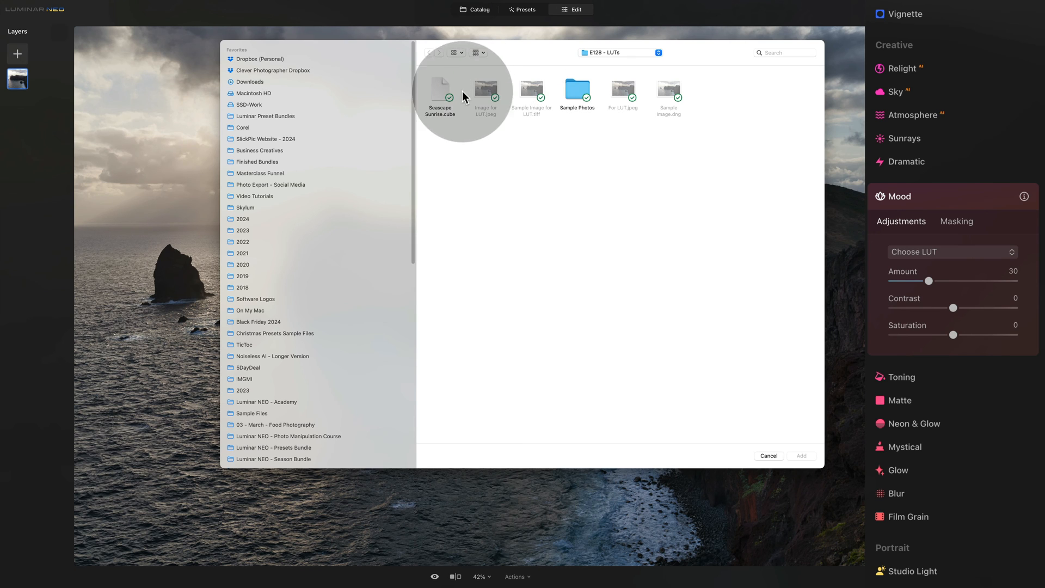
{"action": "left_click", "coordinate": [440, 92]}
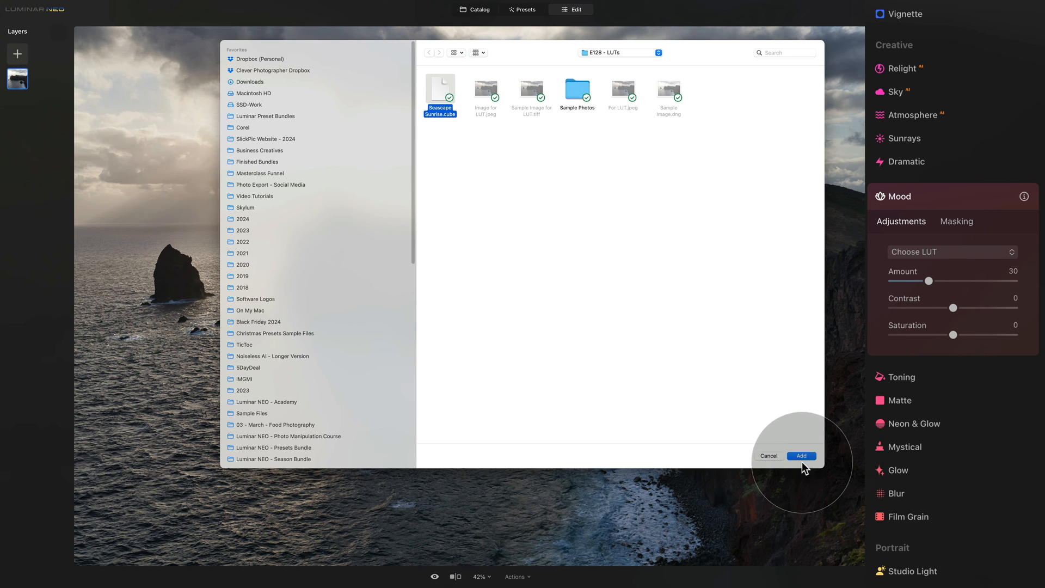
{"action": "left_click", "coordinate": [801, 456]}
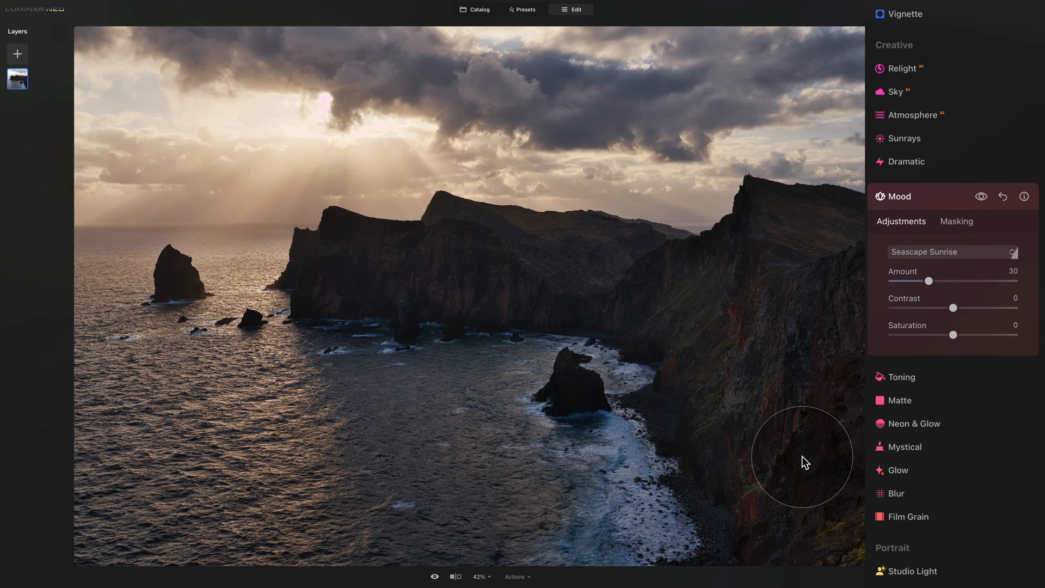
{"action": "mouse_move", "coordinate": [873, 305]}
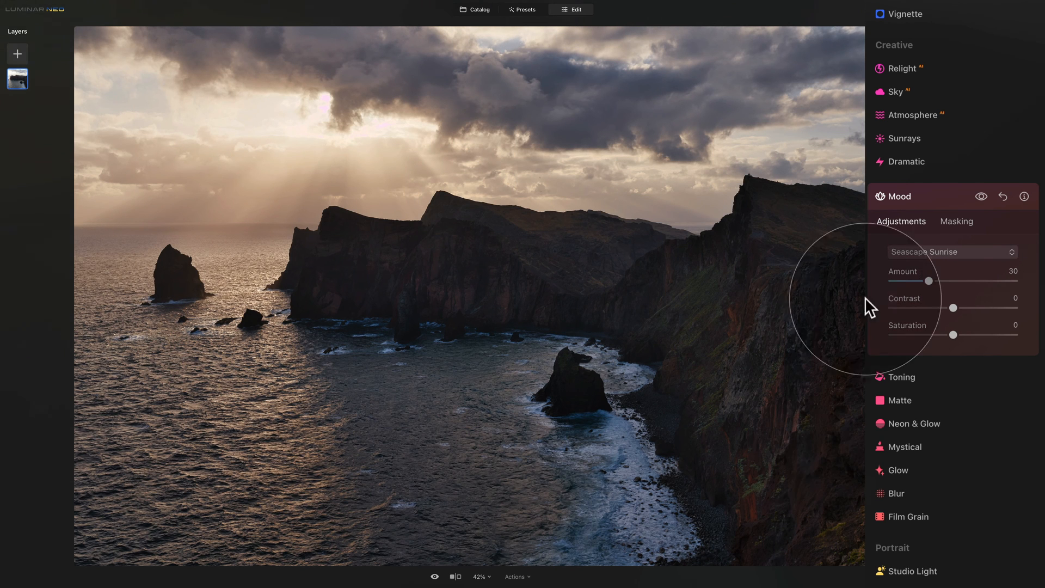
{"action": "mouse_move", "coordinate": [924, 252]}
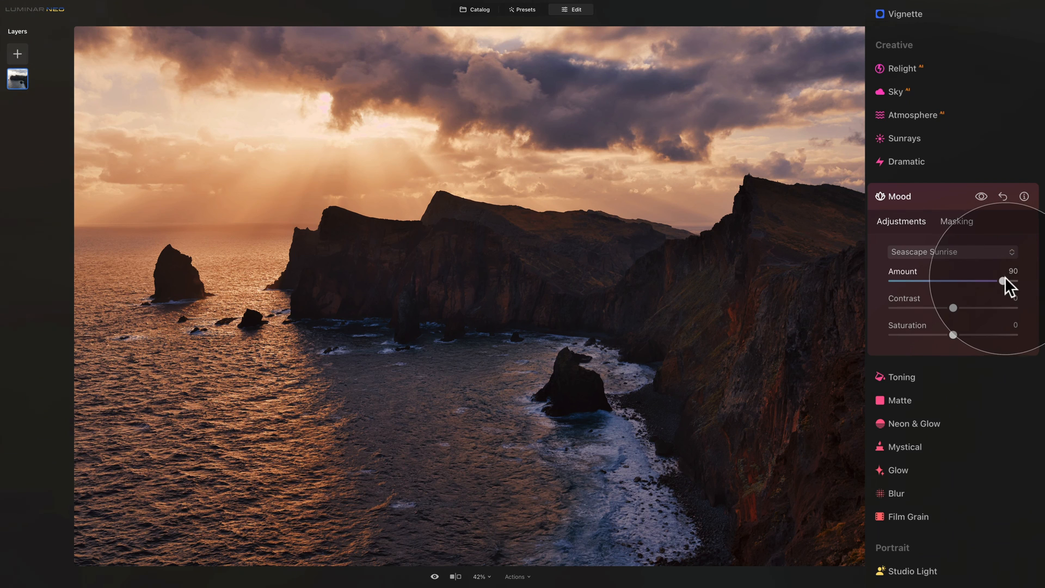
{"action": "mouse_move", "coordinate": [952, 281]}
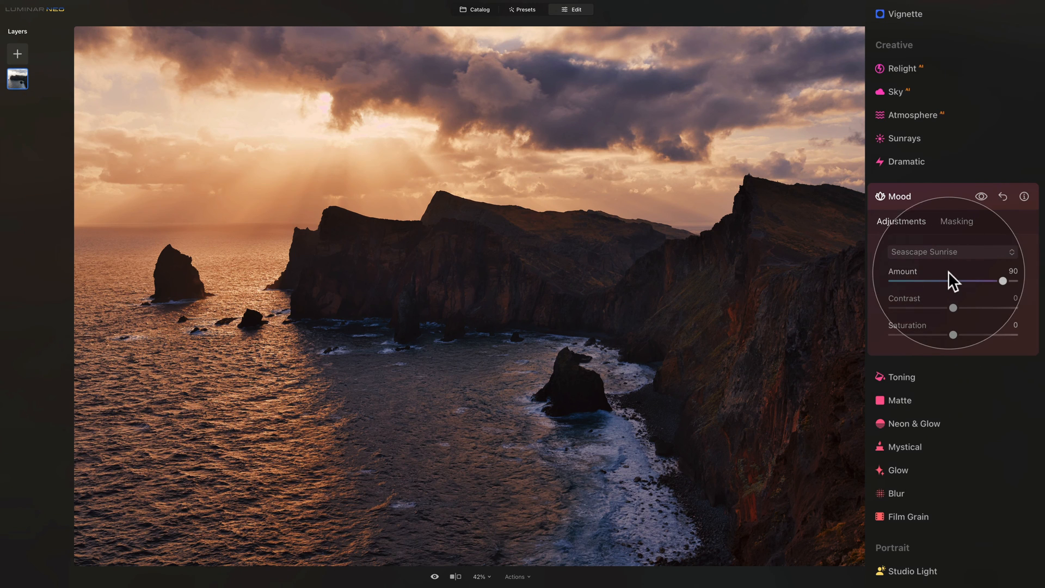
{"action": "mouse_move", "coordinate": [952, 288]}
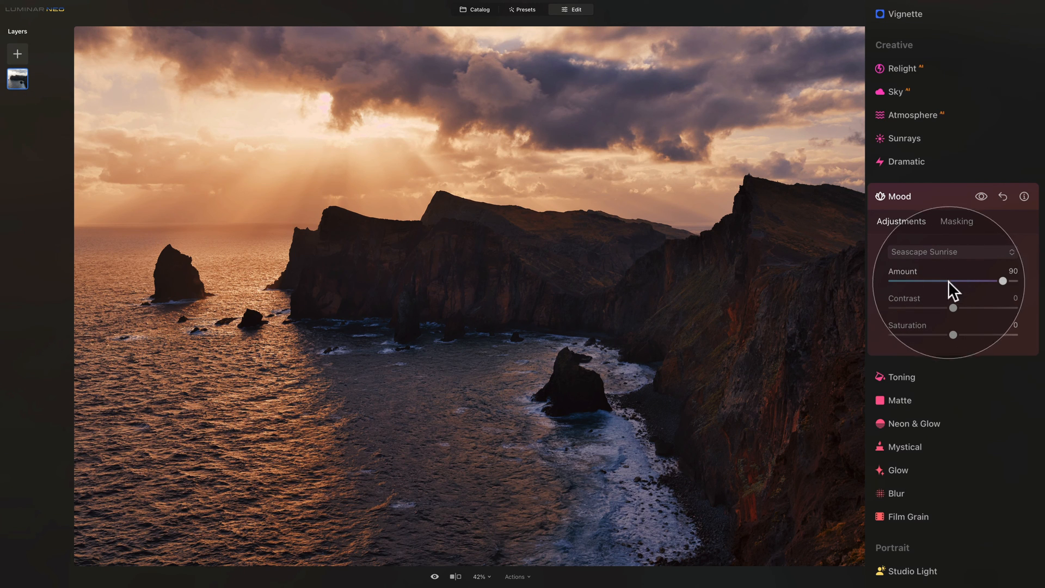
{"action": "mouse_move", "coordinate": [924, 306]}
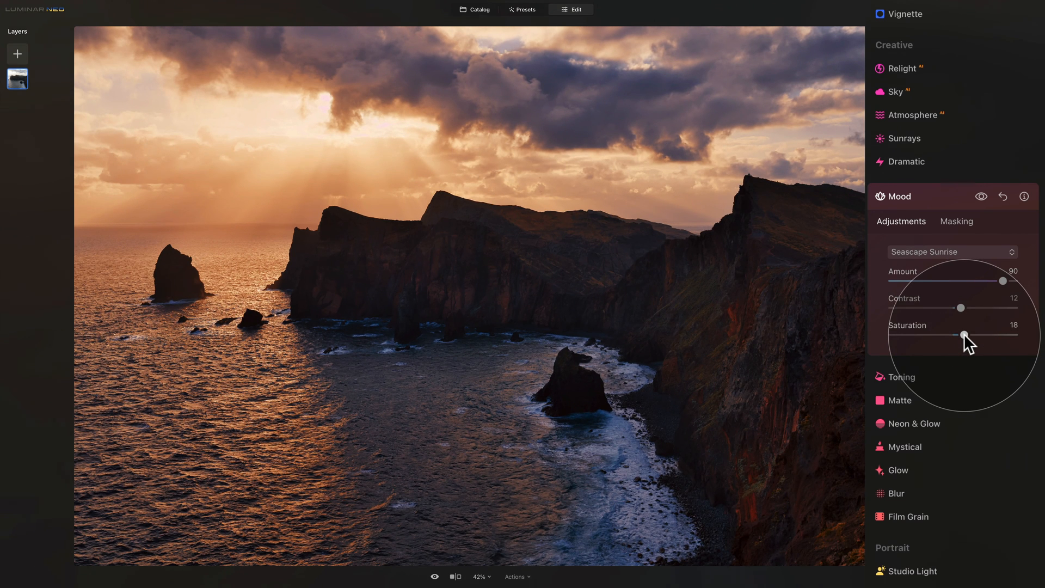
Step: Collapse the Mood panel after setting amount 90, contrast 12 and saturation 18
{"action": "left_click", "coordinate": [899, 196]}
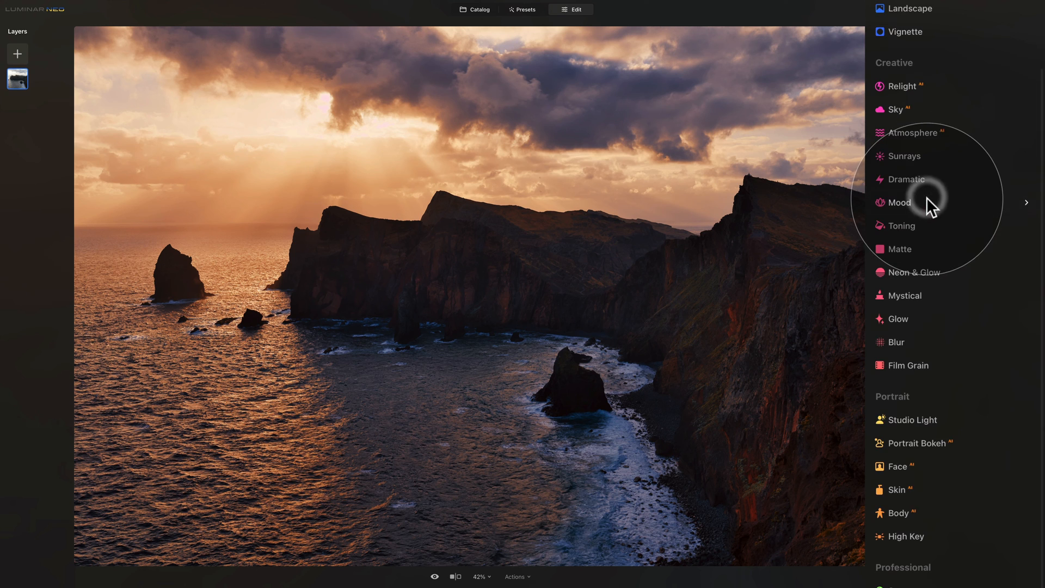
{"action": "mouse_move", "coordinate": [942, 235]}
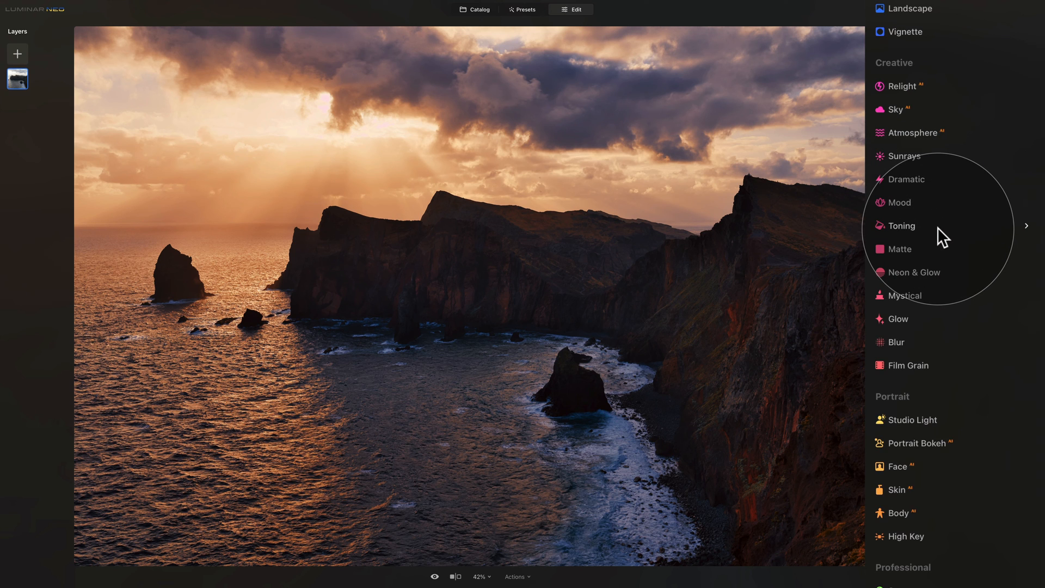
{"action": "mouse_move", "coordinate": [885, 279]}
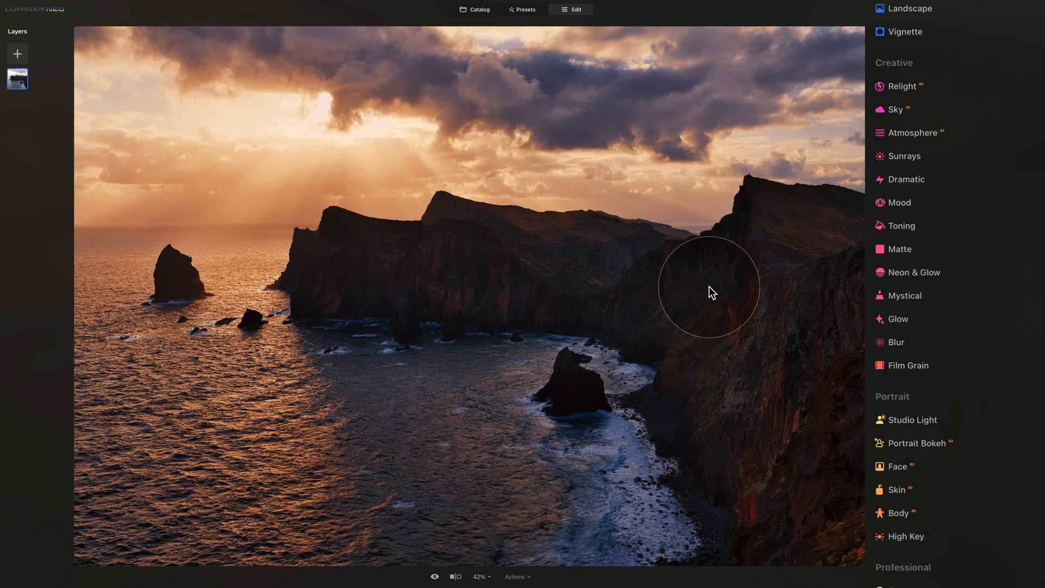
{"action": "mouse_move", "coordinate": [719, 289]}
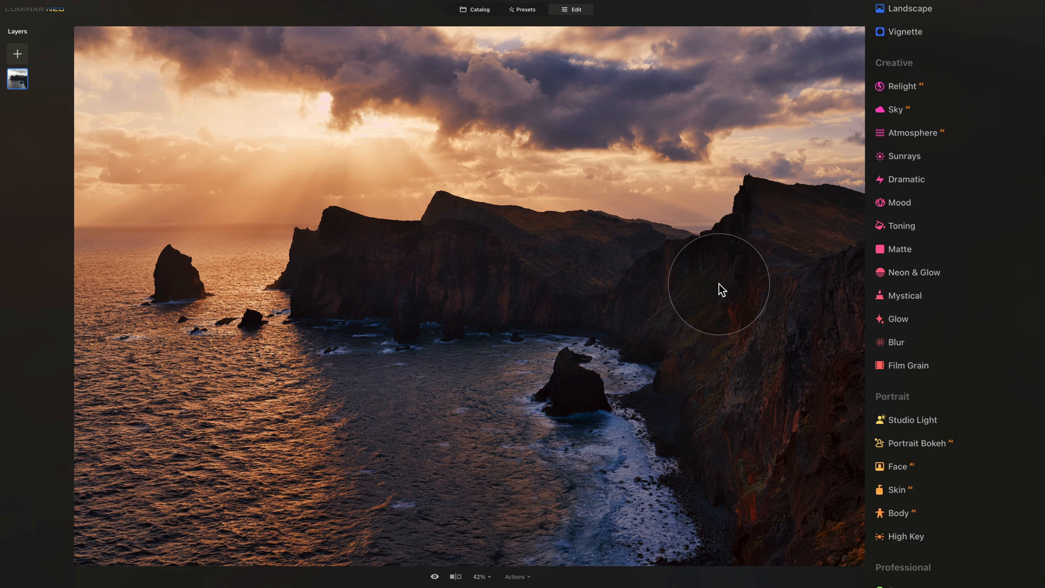
{"action": "mouse_move", "coordinate": [723, 285]}
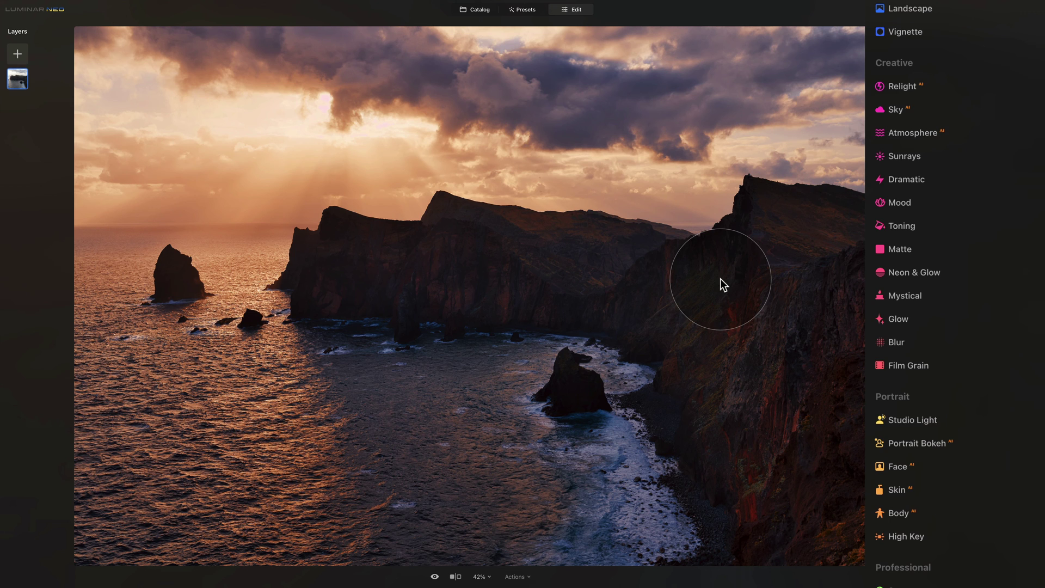
Step: Expand the Mood tool again in the Creative tools list
{"action": "left_click", "coordinate": [900, 202]}
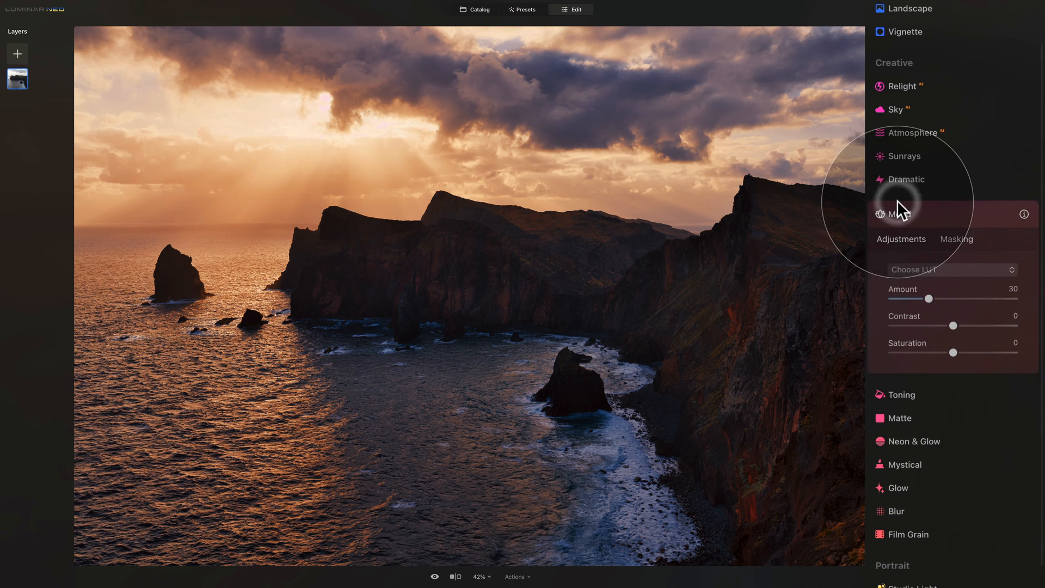